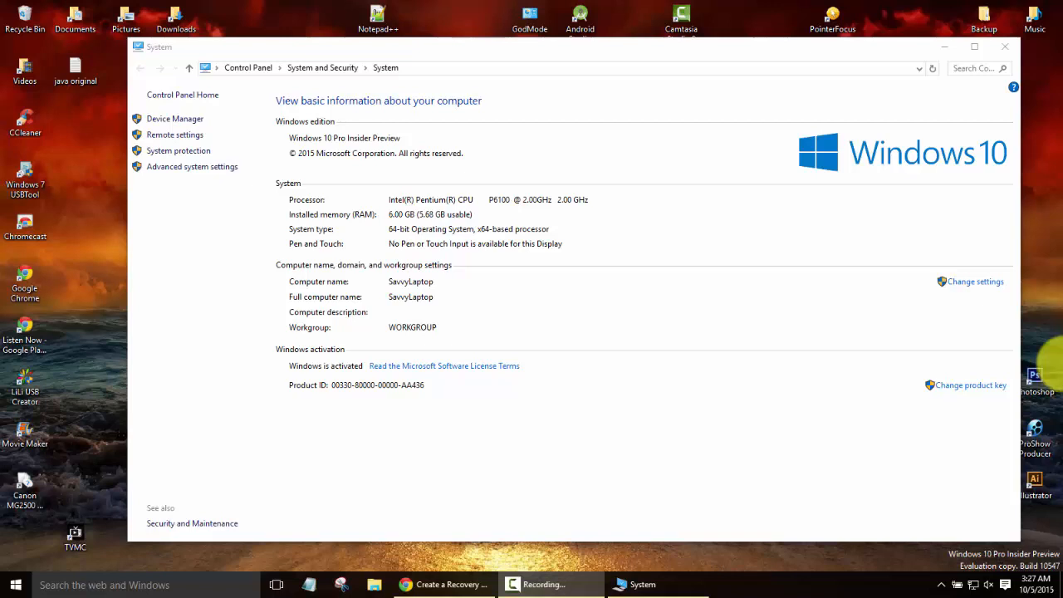
mouse_move(706, 390)
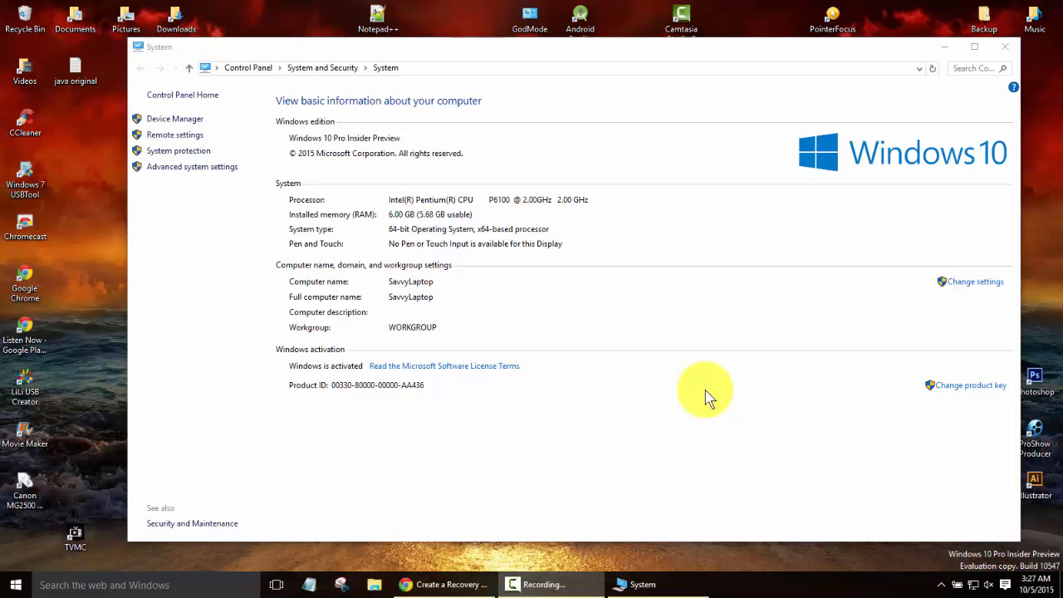
mouse_move(498, 397)
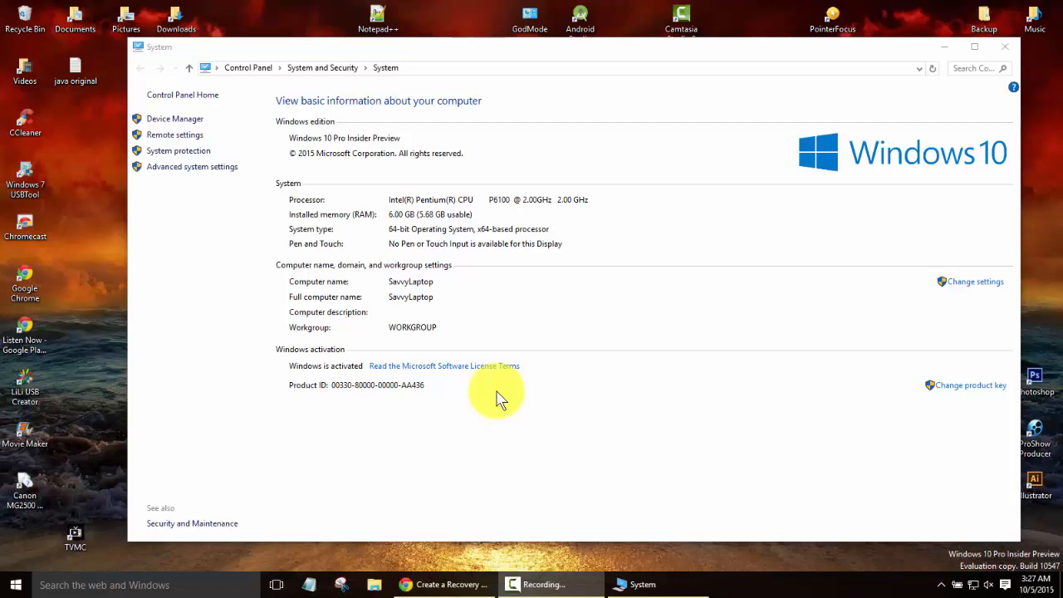
mouse_move(333, 423)
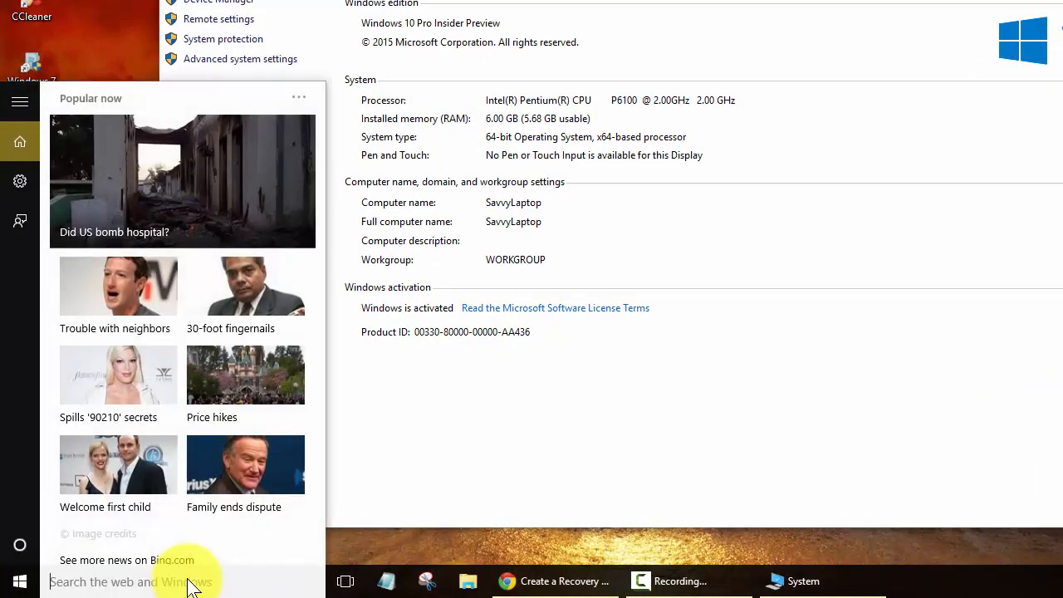
Step: Search 'advanced' and choose 'Change advanced startup options' to reach the Recovery page
type("advanced")
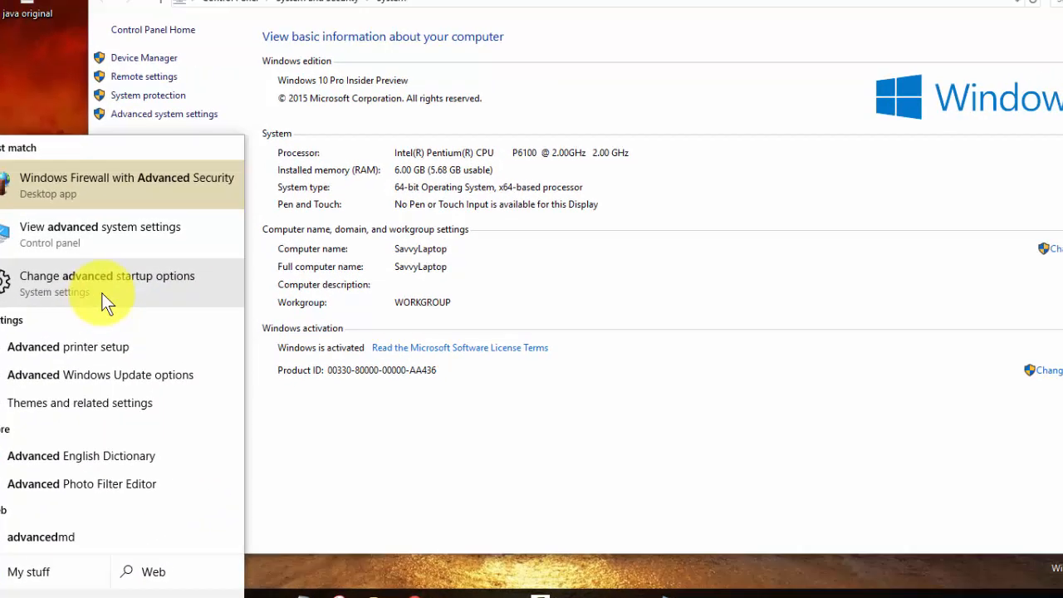
left_click(107, 275)
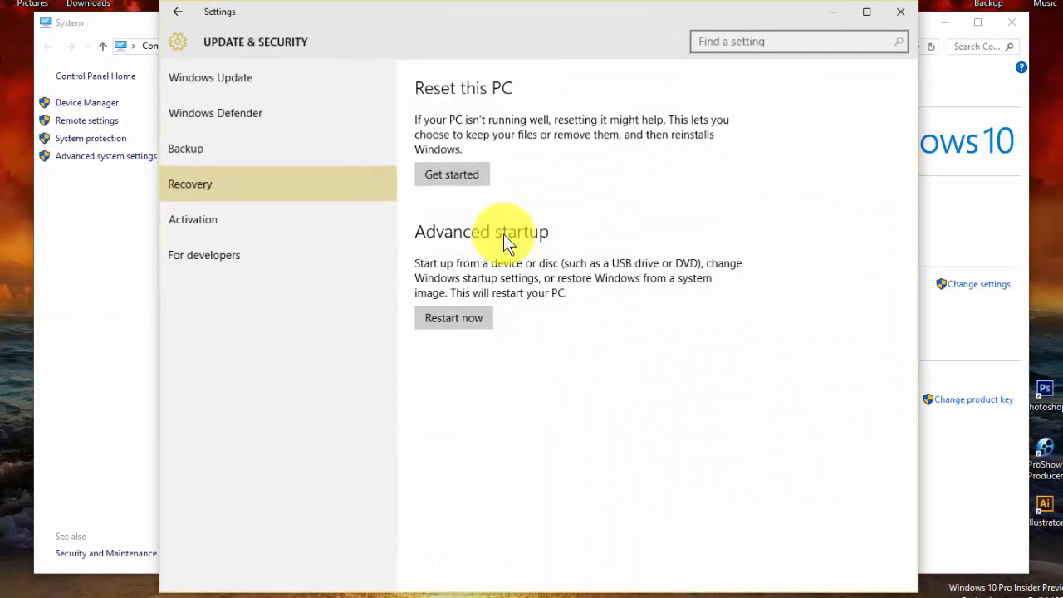
mouse_move(487, 413)
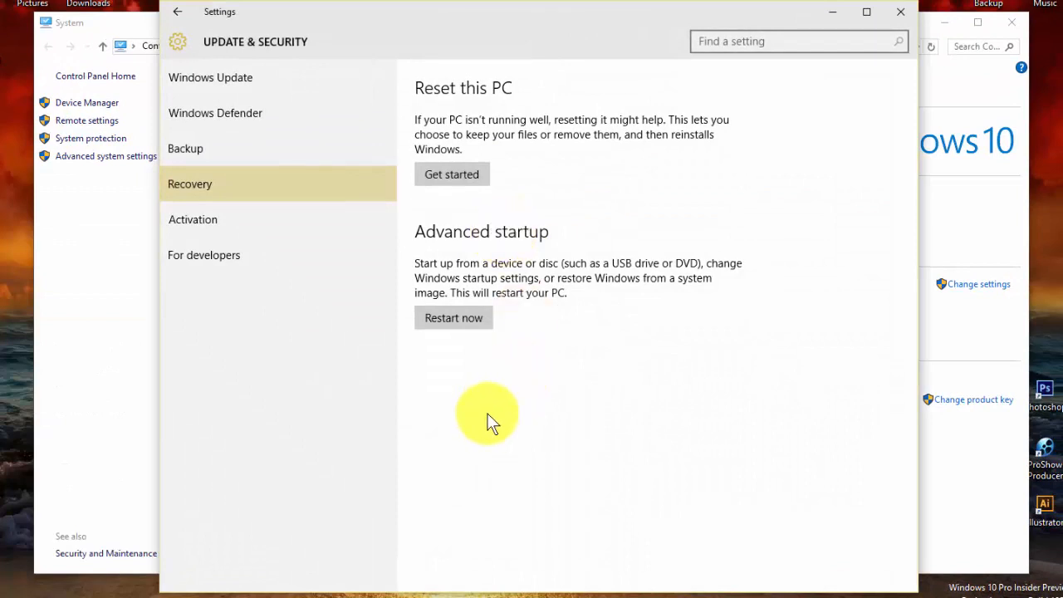
mouse_move(361, 357)
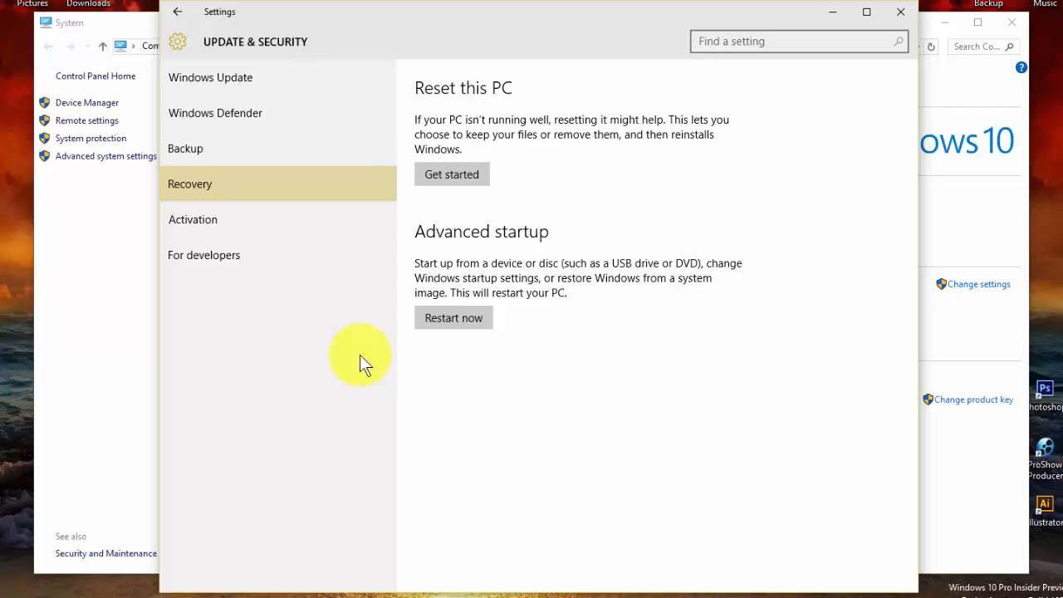
mouse_move(776, 4)
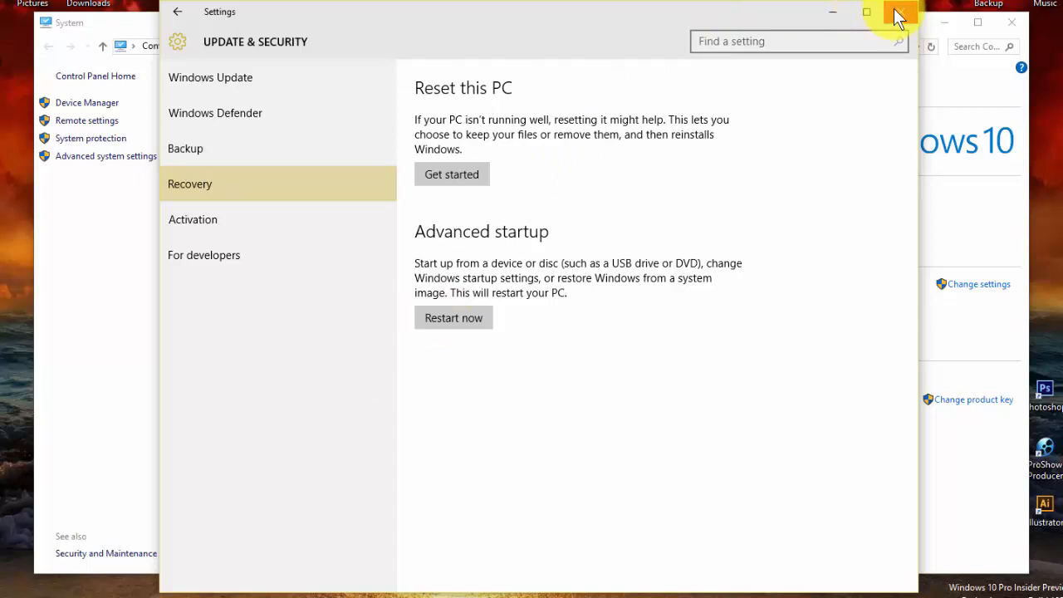
Step: Close the Settings Recovery window to return to the Control Panel System page
left_click(900, 12)
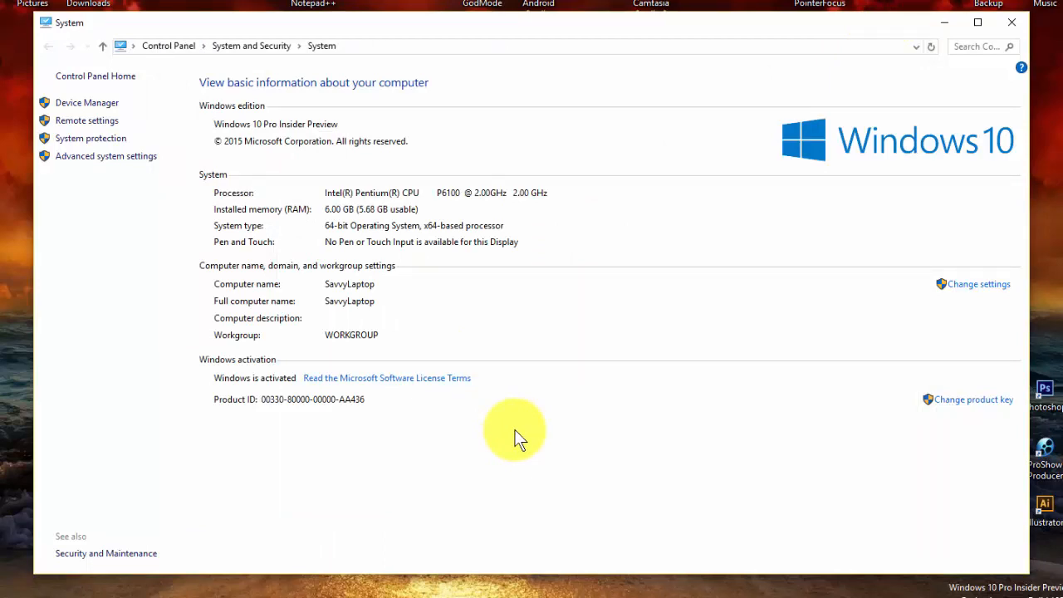
mouse_move(243, 452)
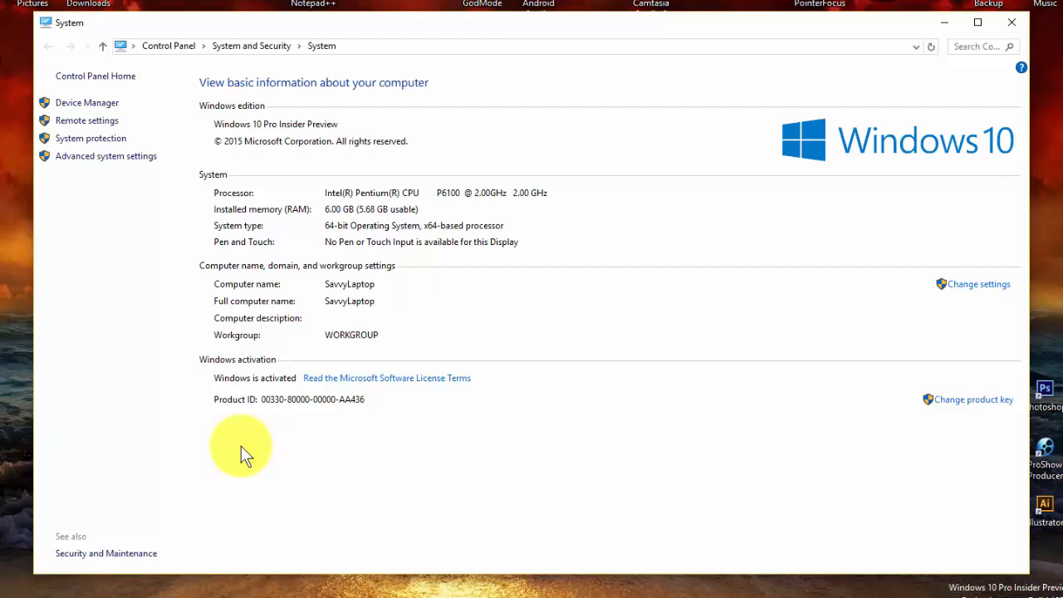
mouse_move(380, 457)
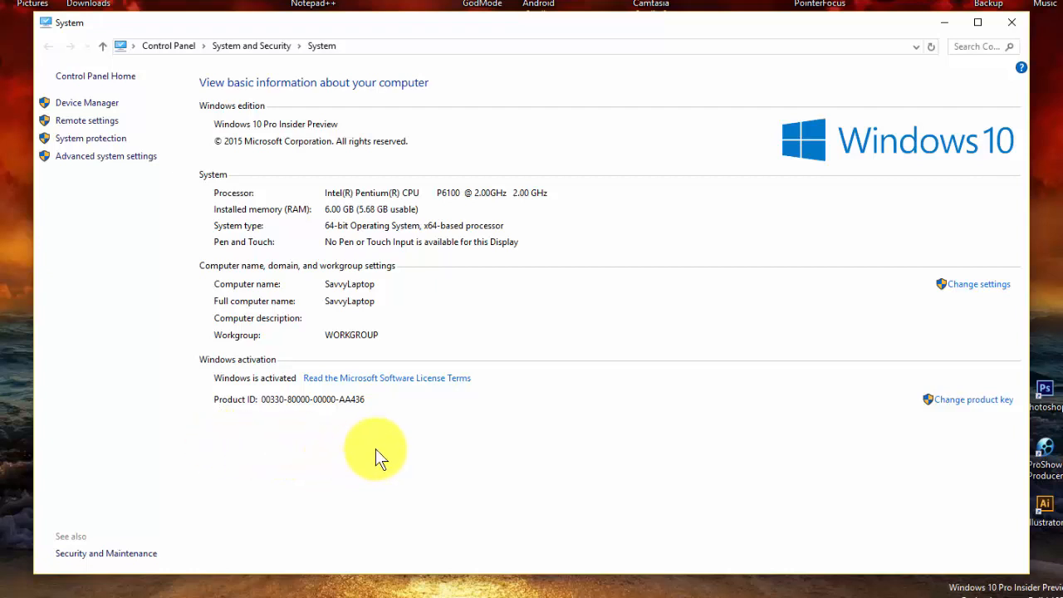
mouse_move(511, 415)
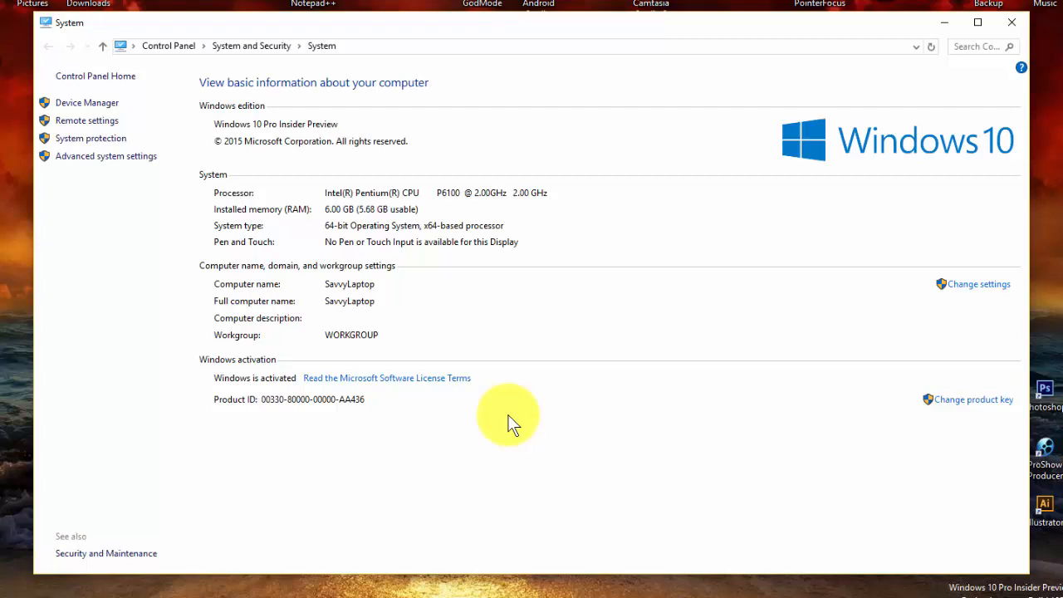
mouse_move(157, 208)
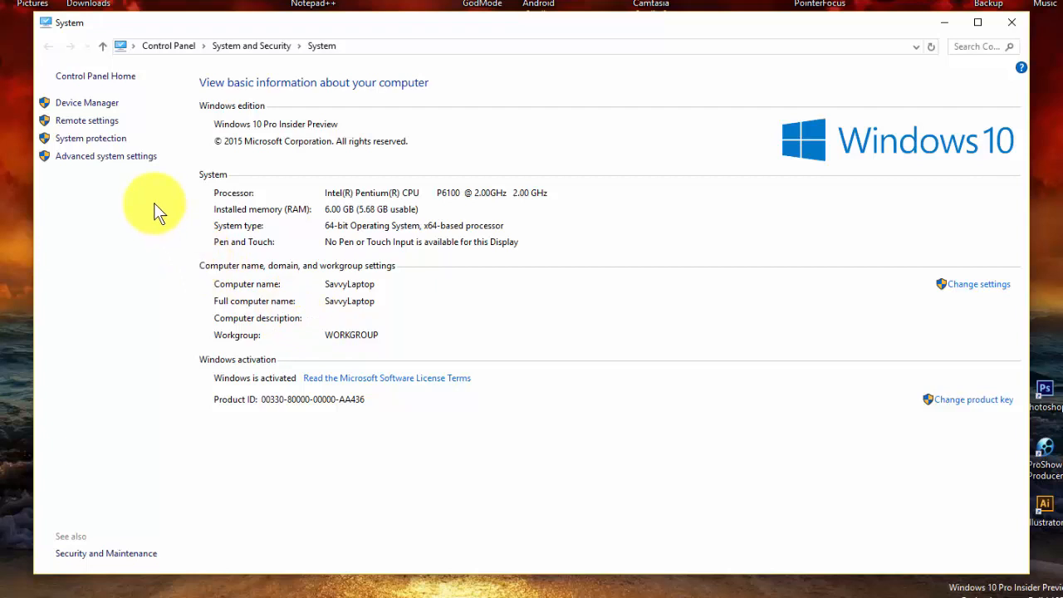
mouse_move(187, 82)
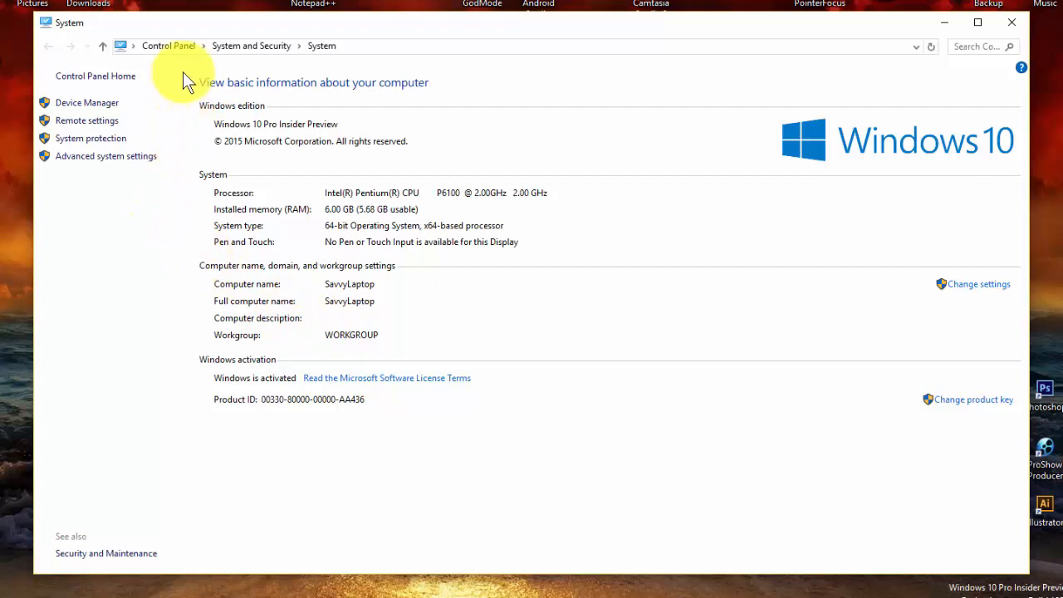
mouse_move(419, 513)
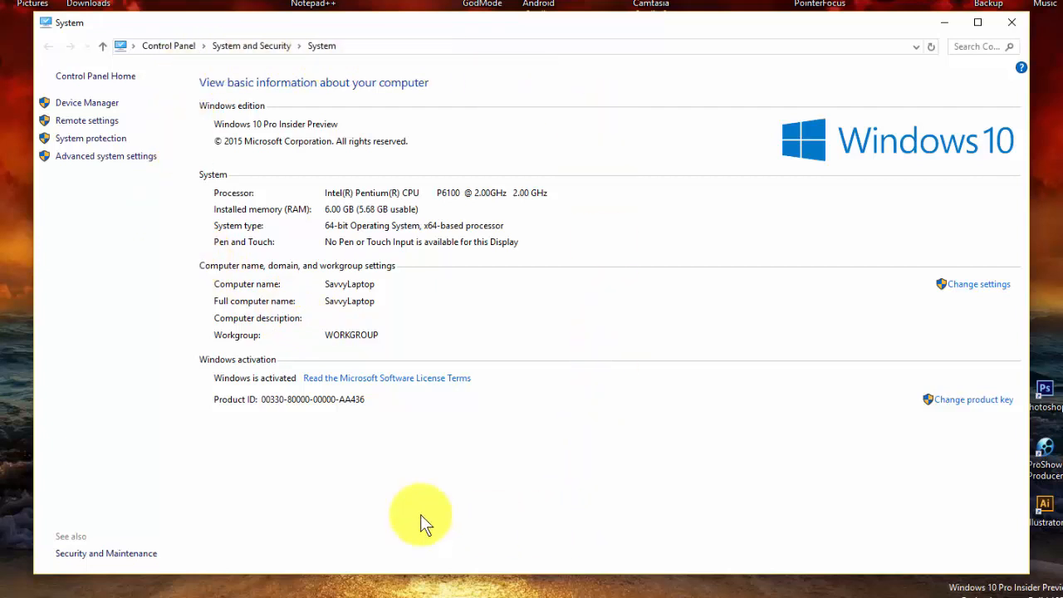
mouse_move(190, 99)
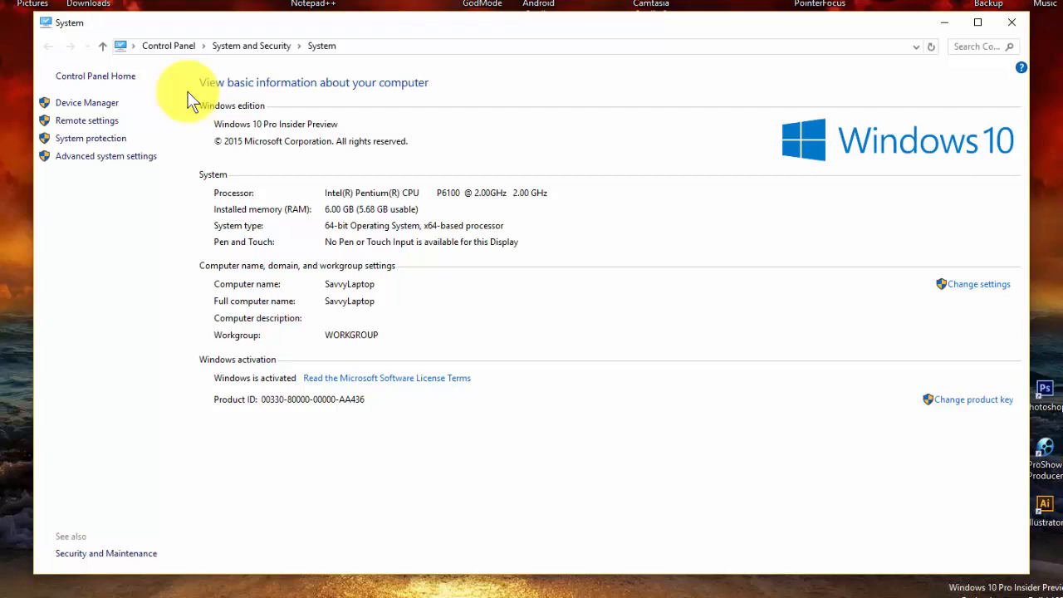
mouse_move(220, 233)
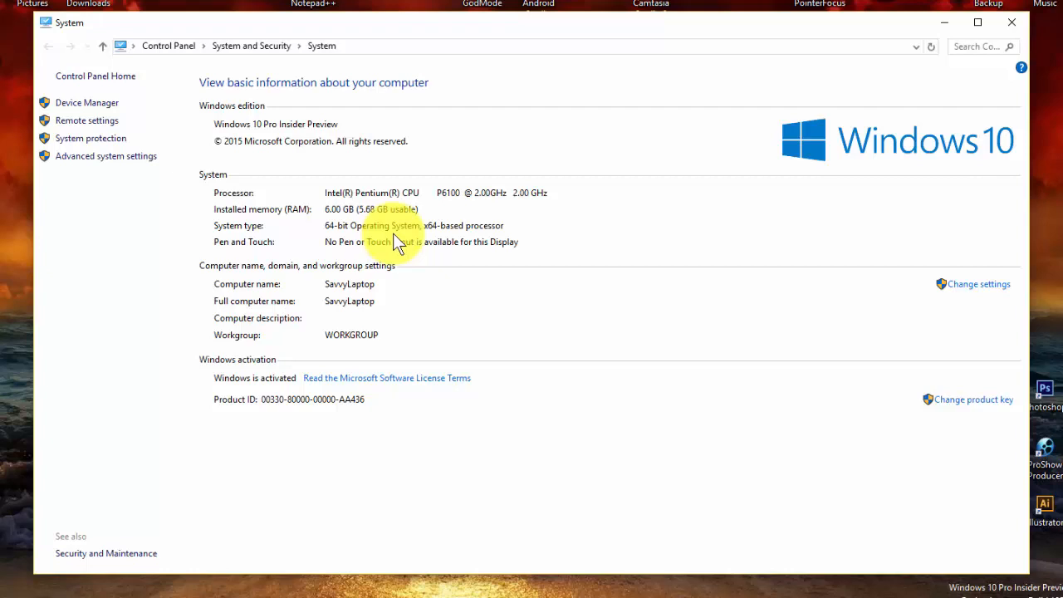
mouse_move(455, 299)
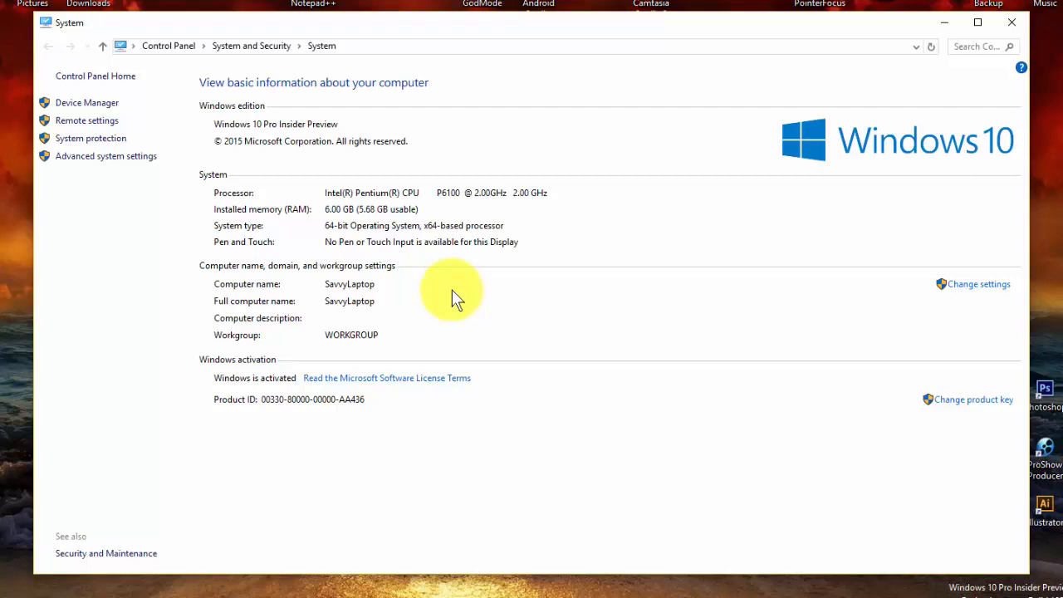
mouse_move(508, 311)
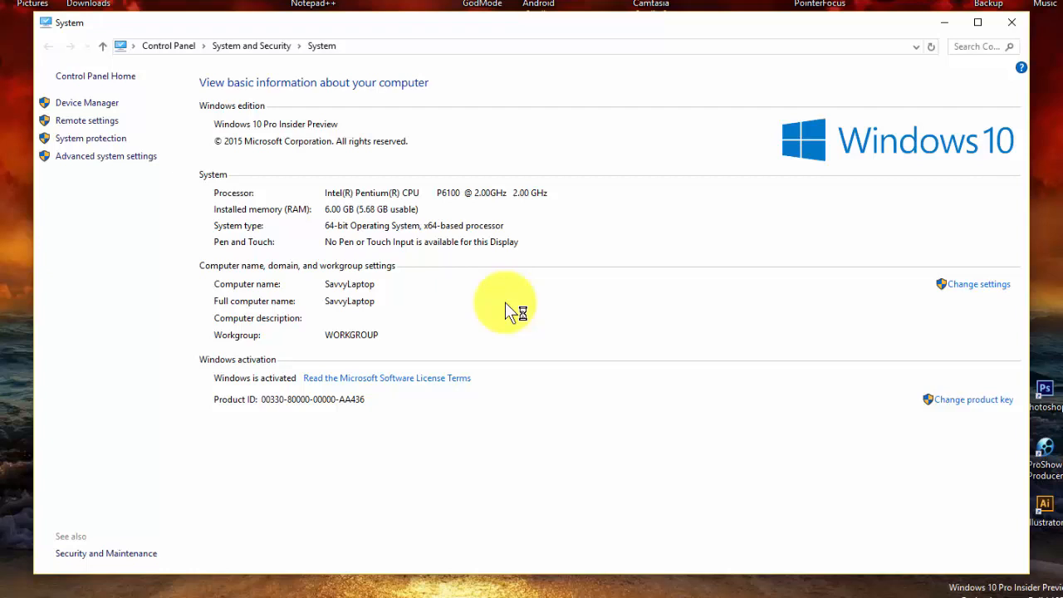
mouse_move(218, 405)
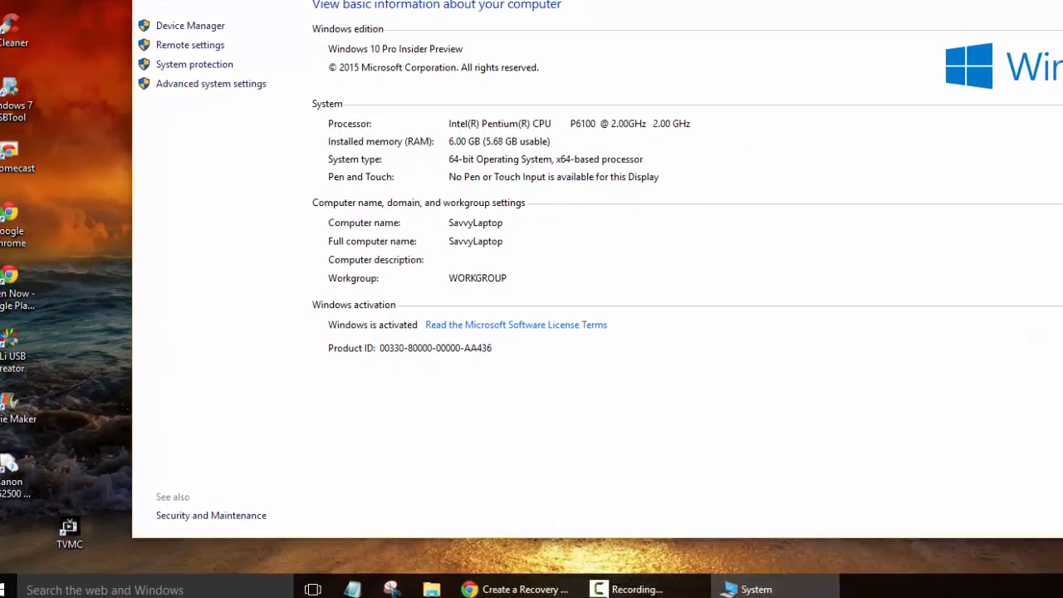
Step: Search 'recovery', launch Recovery Media Creator and approve its administrator prompt
left_click(20, 581)
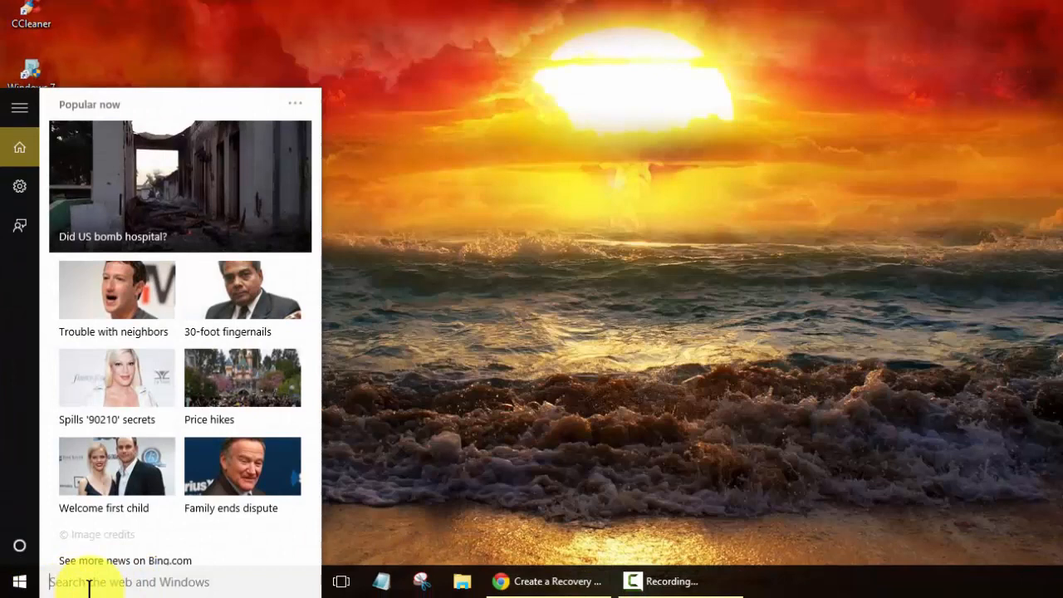
type("r")
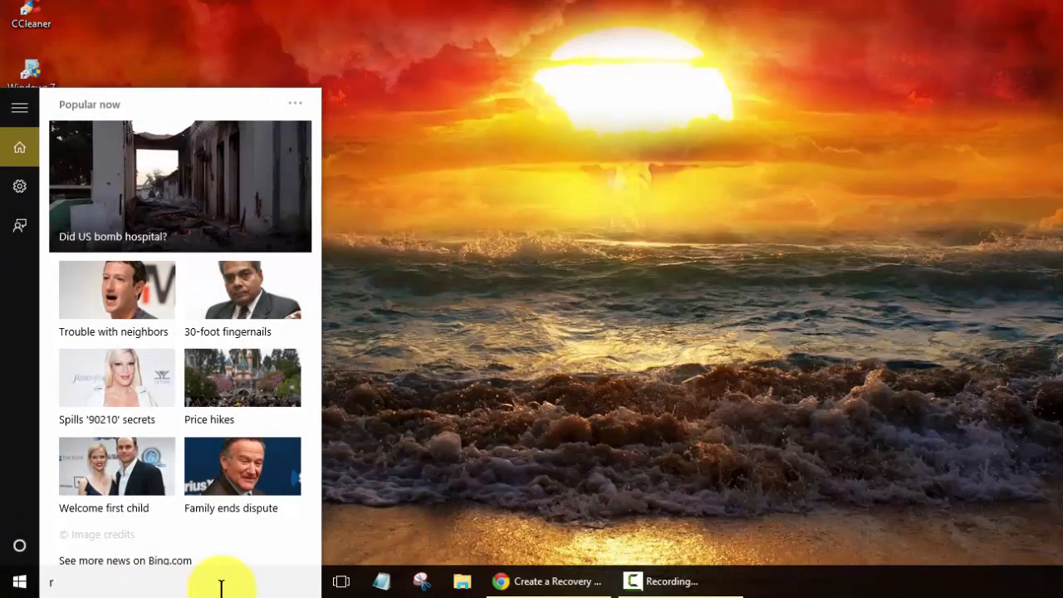
type("ecovery")
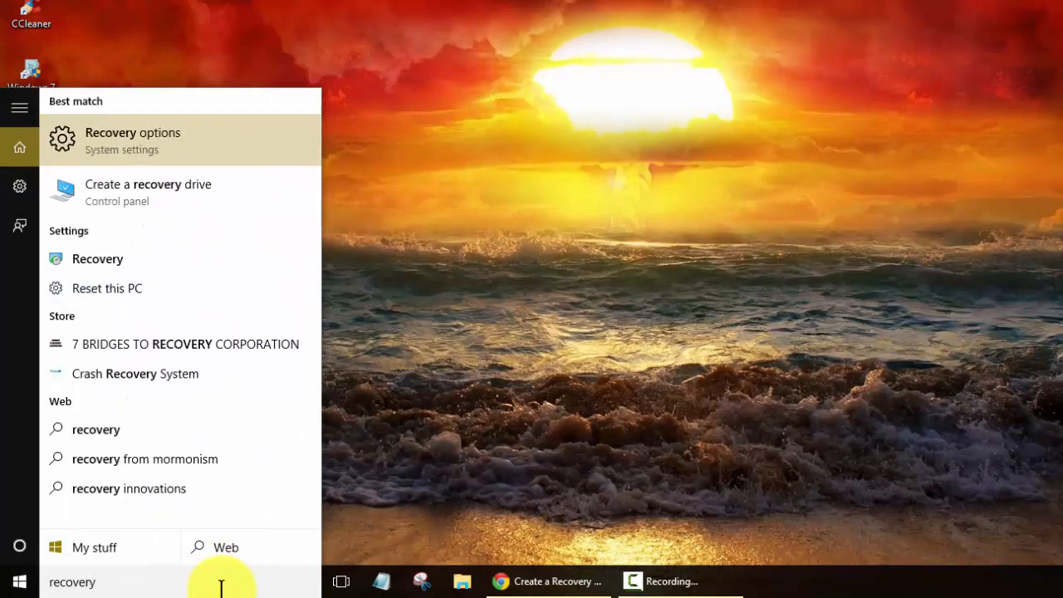
mouse_move(183, 191)
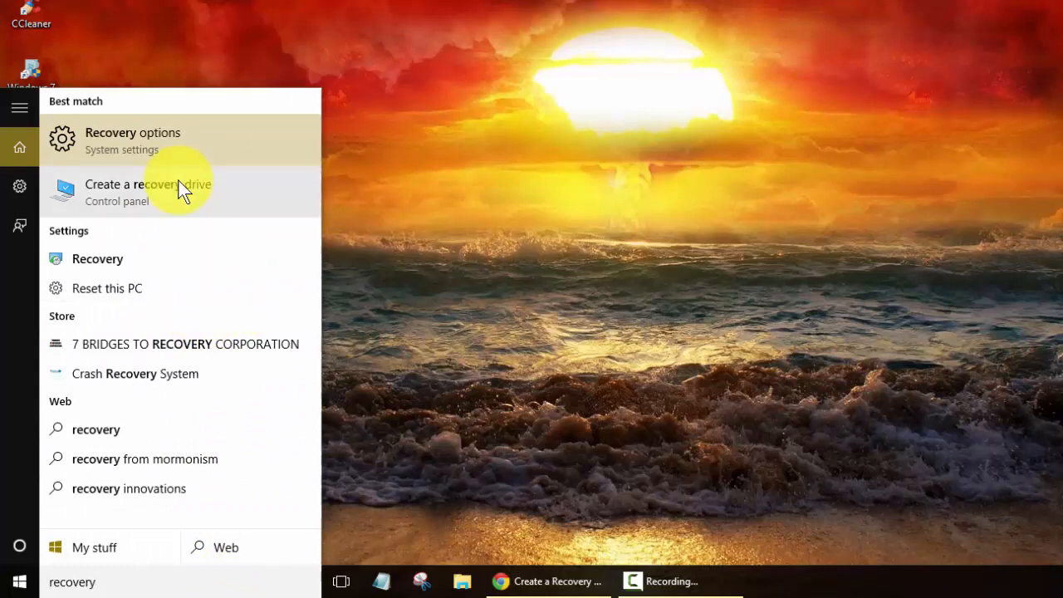
mouse_move(116, 199)
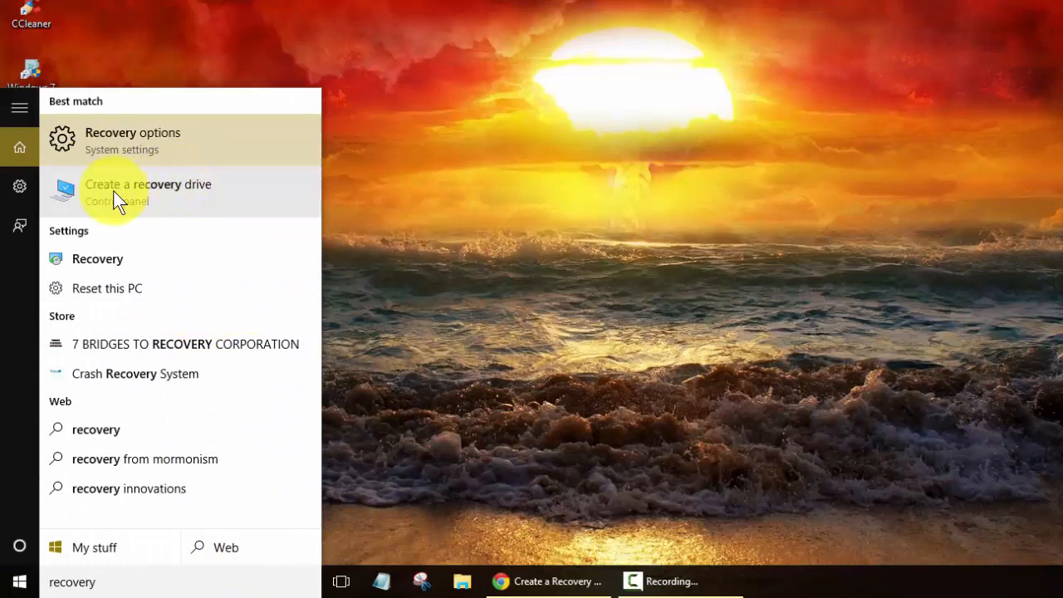
left_click(148, 184)
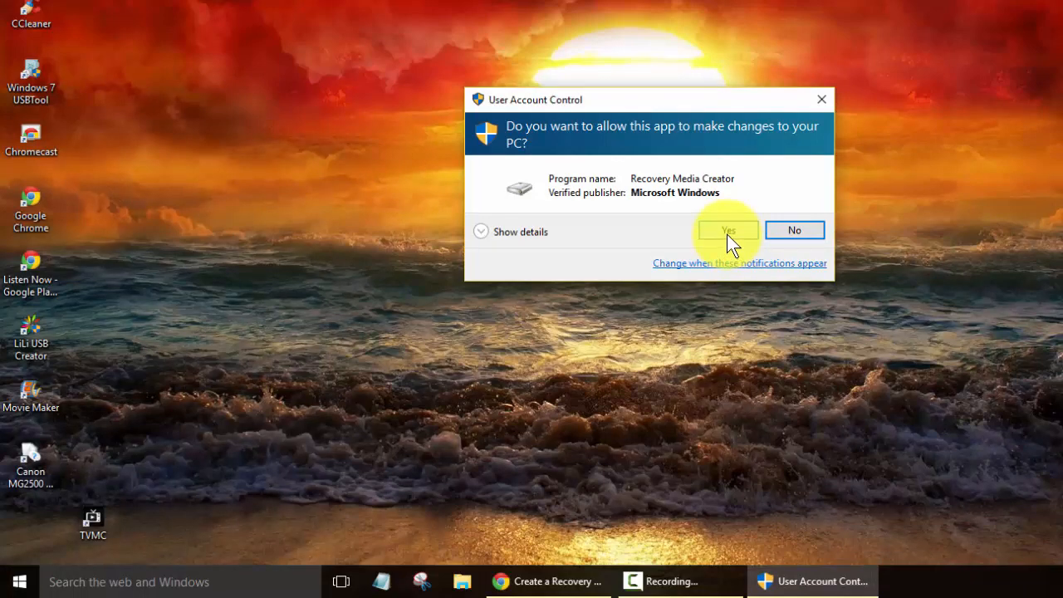
left_click(727, 230)
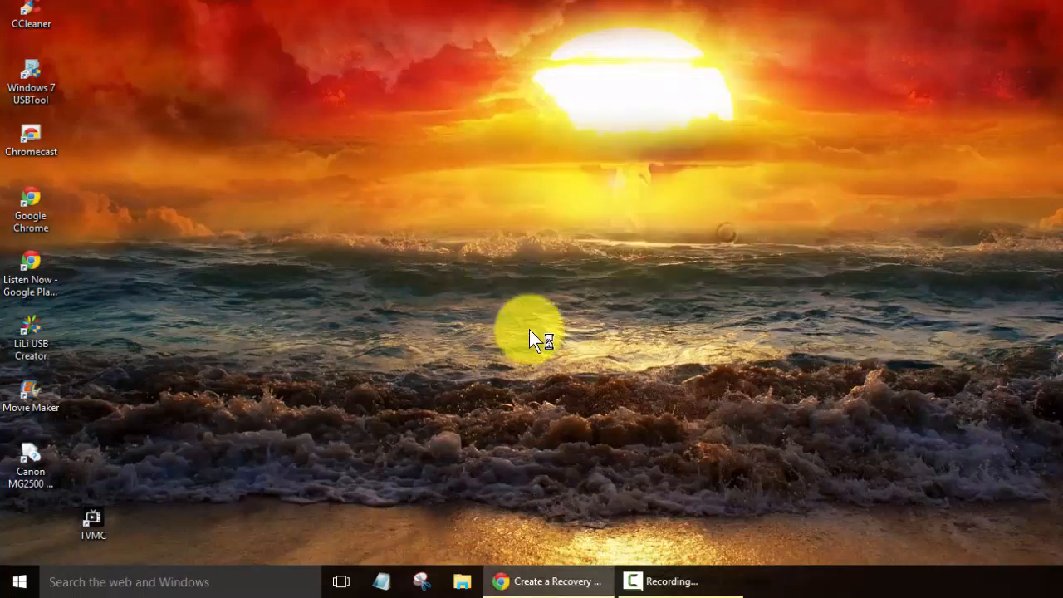
left_click(556, 580)
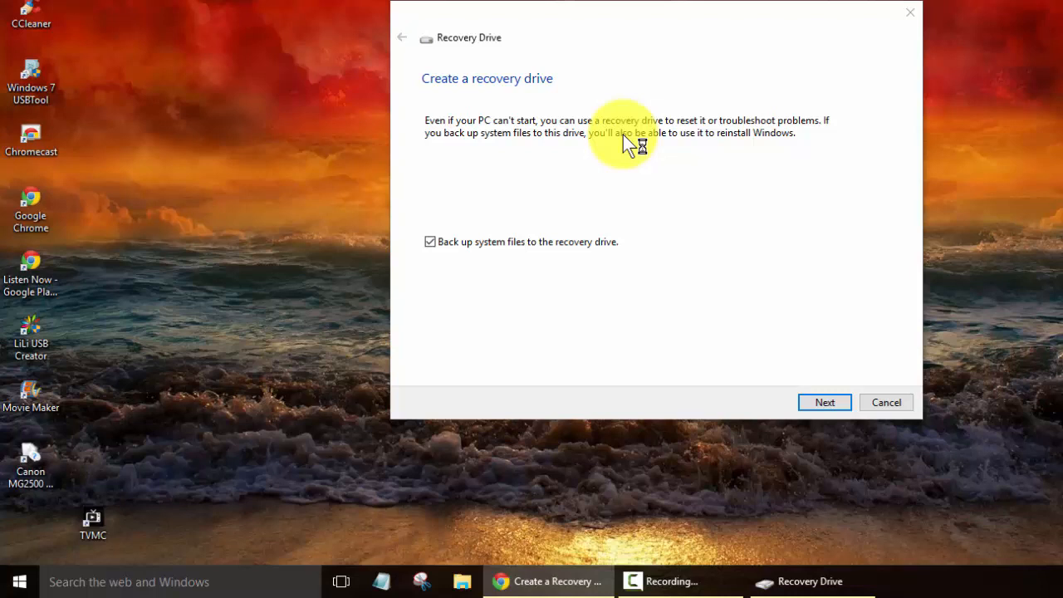
mouse_move(406, 67)
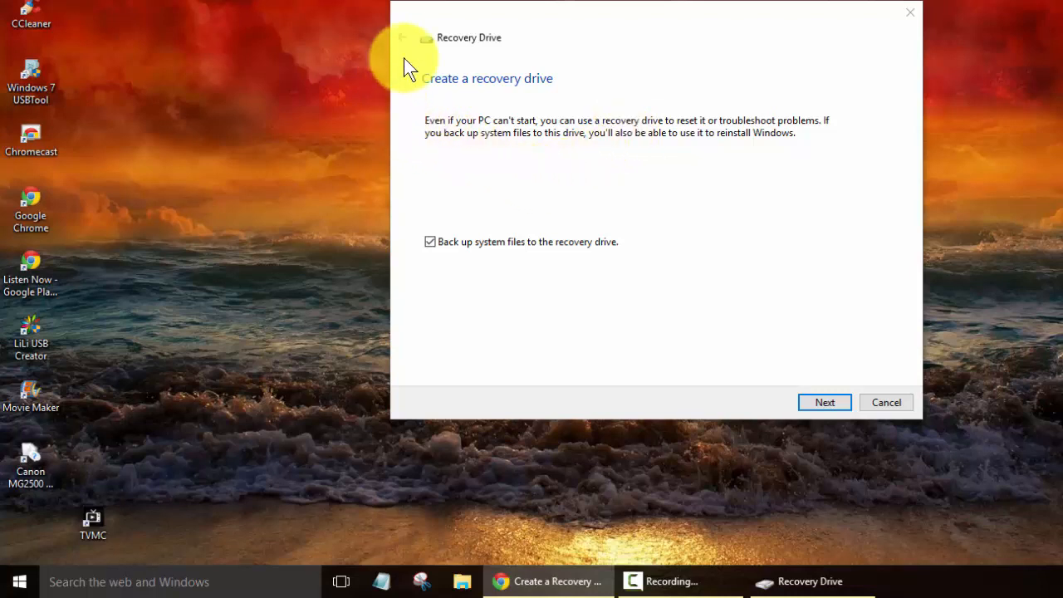
mouse_move(435, 175)
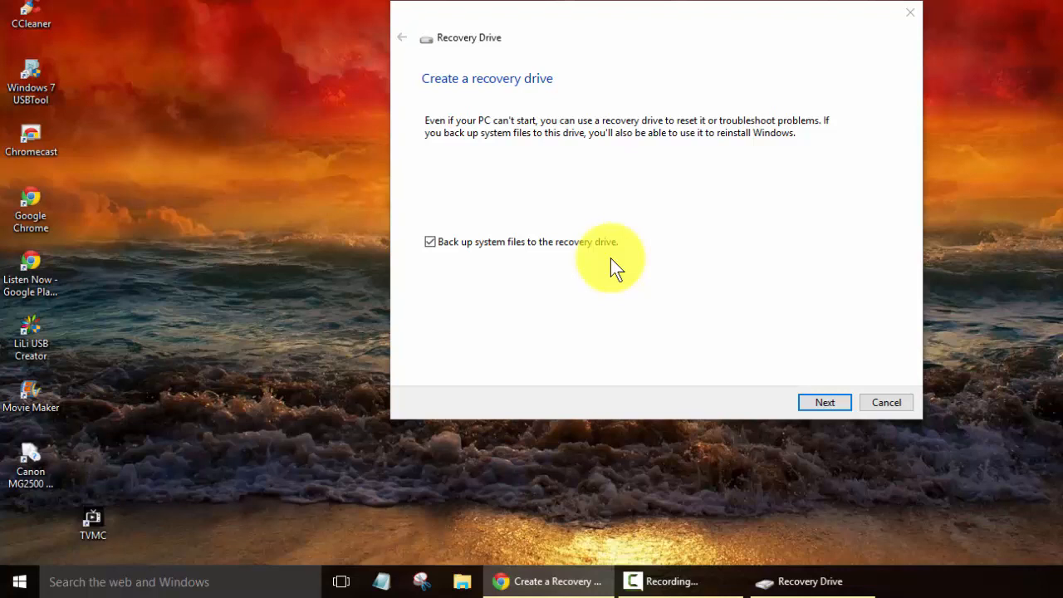
mouse_move(407, 265)
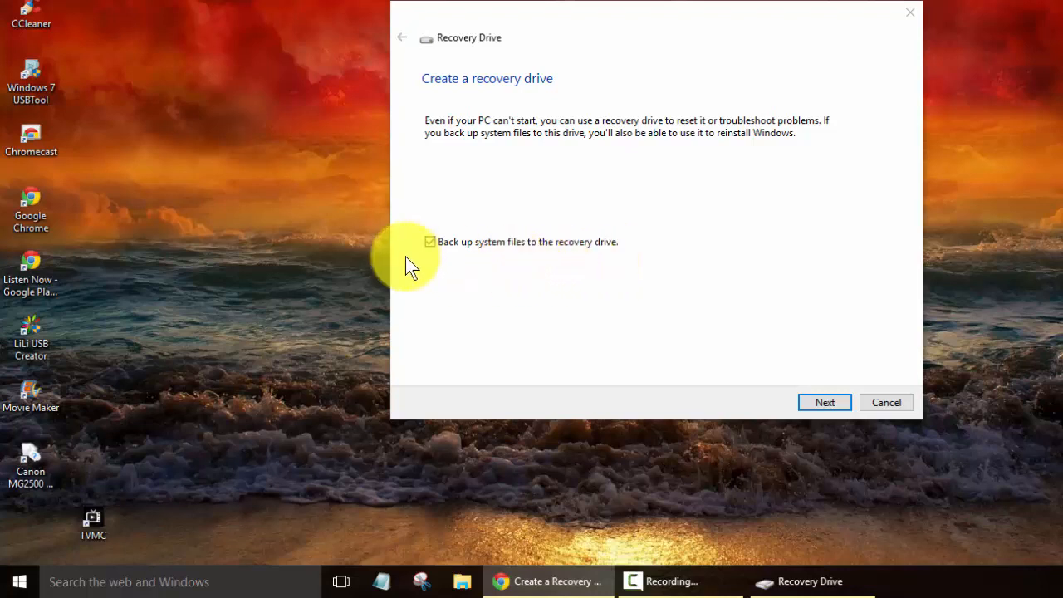
mouse_move(415, 261)
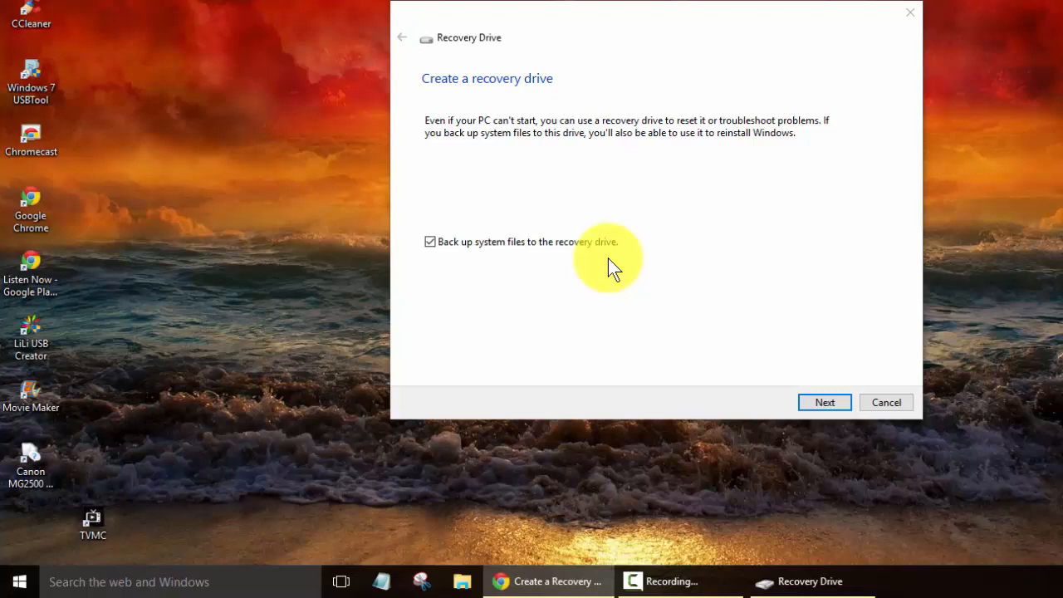
mouse_move(892, 399)
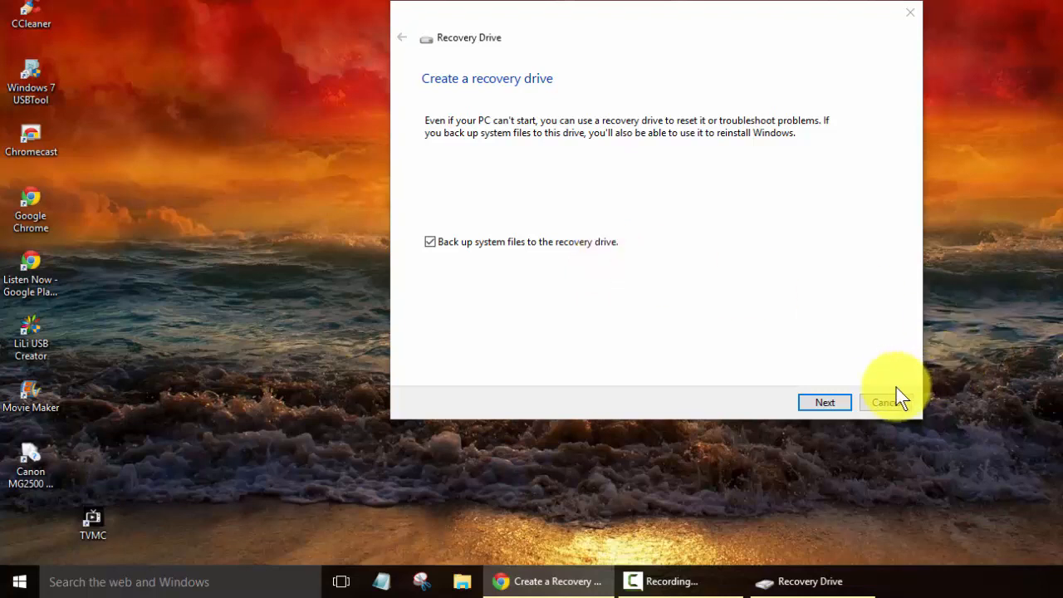
mouse_move(467, 278)
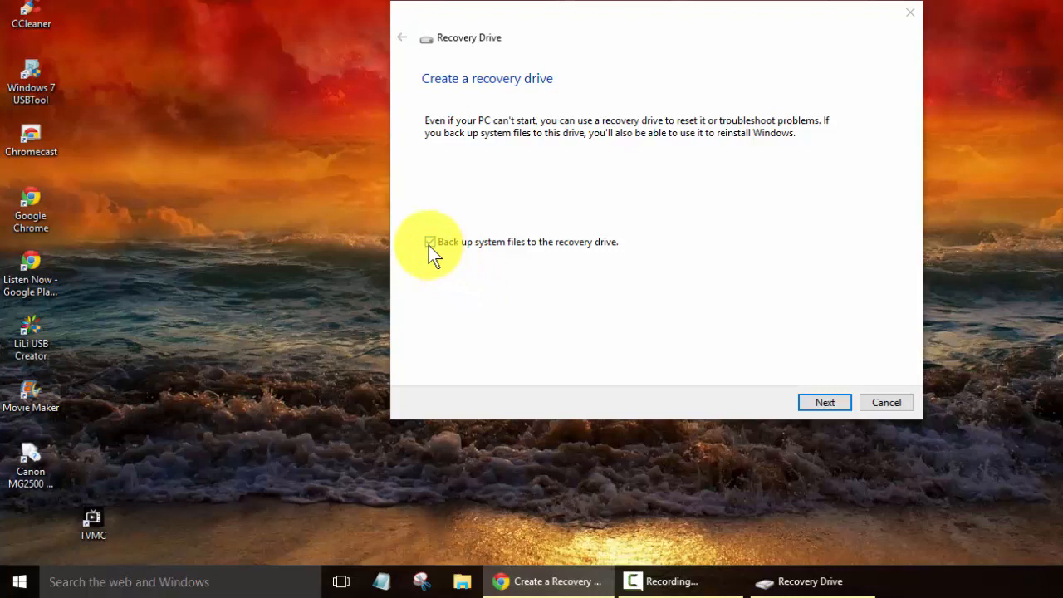
Step: Advance past the first wizard step with system file backup kept on
left_click(823, 402)
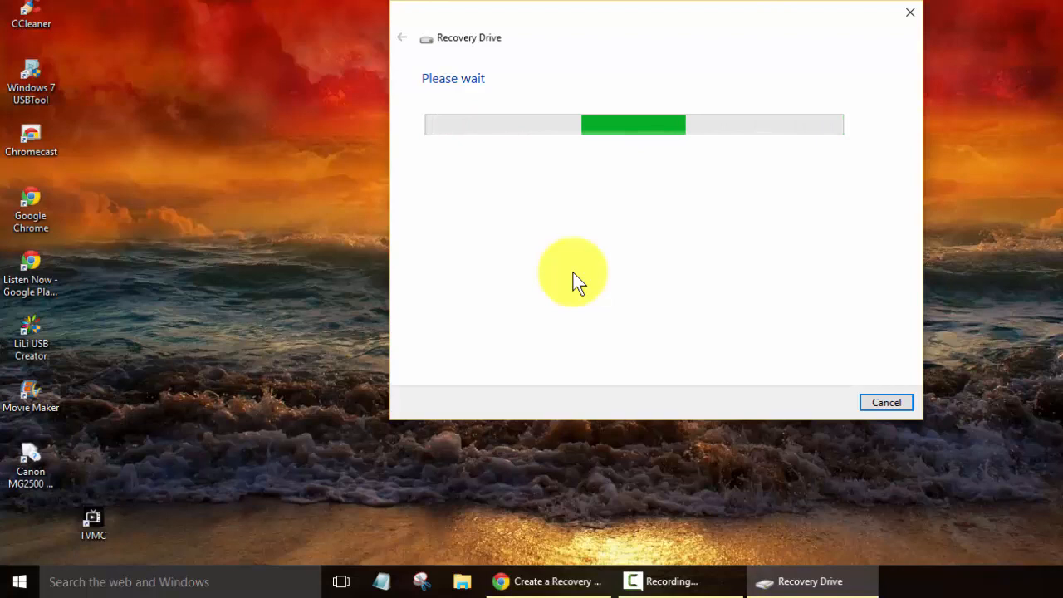
mouse_move(295, 207)
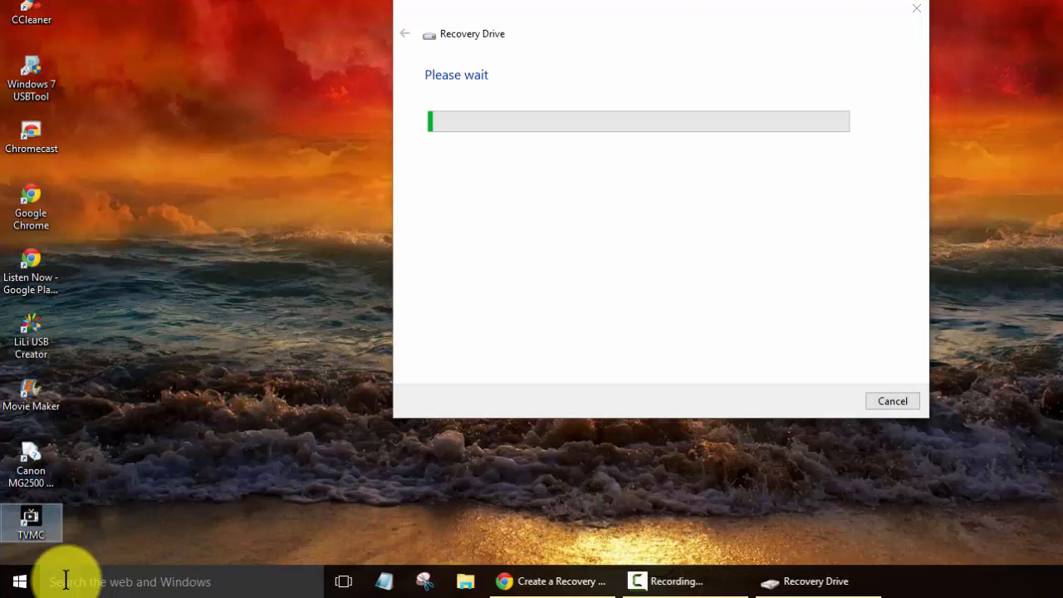
Step: Search Windows for 'startup' after discarding the 'adva' query
left_click(65, 581)
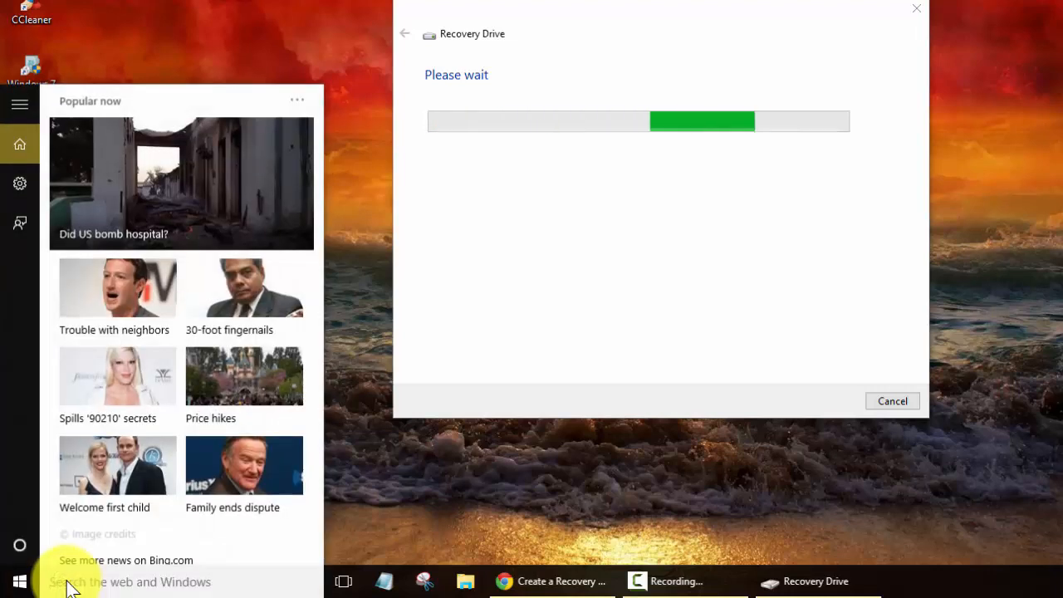
type("ad")
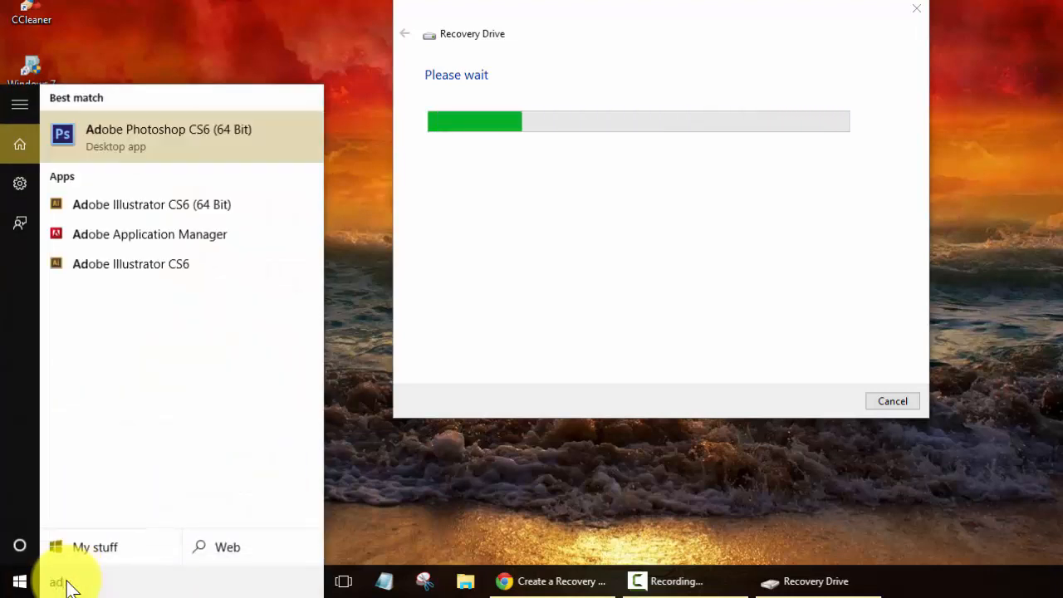
type("va")
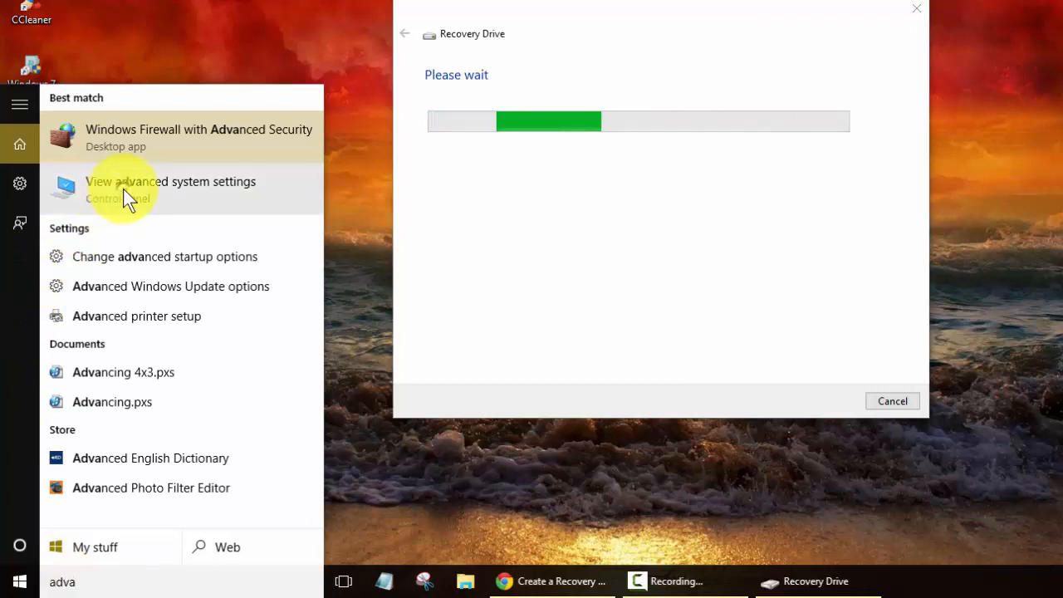
left_click(170, 181)
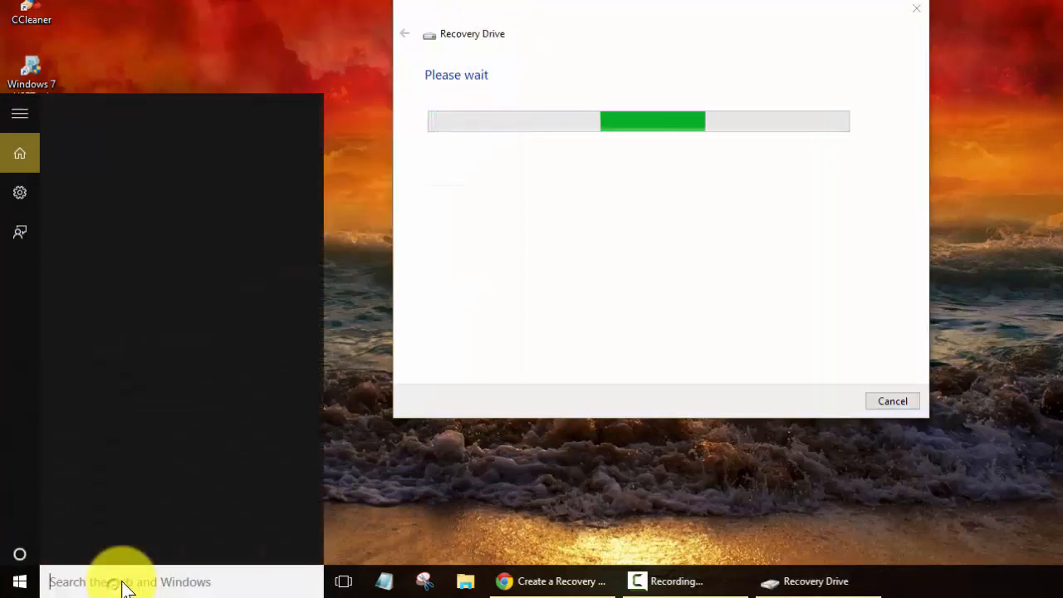
type("start")
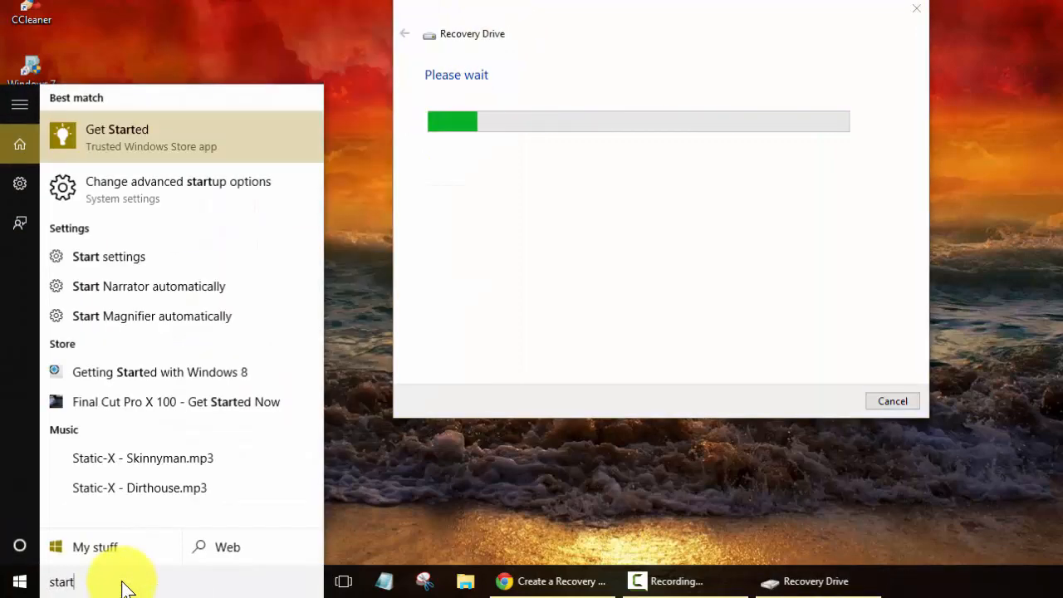
type("up")
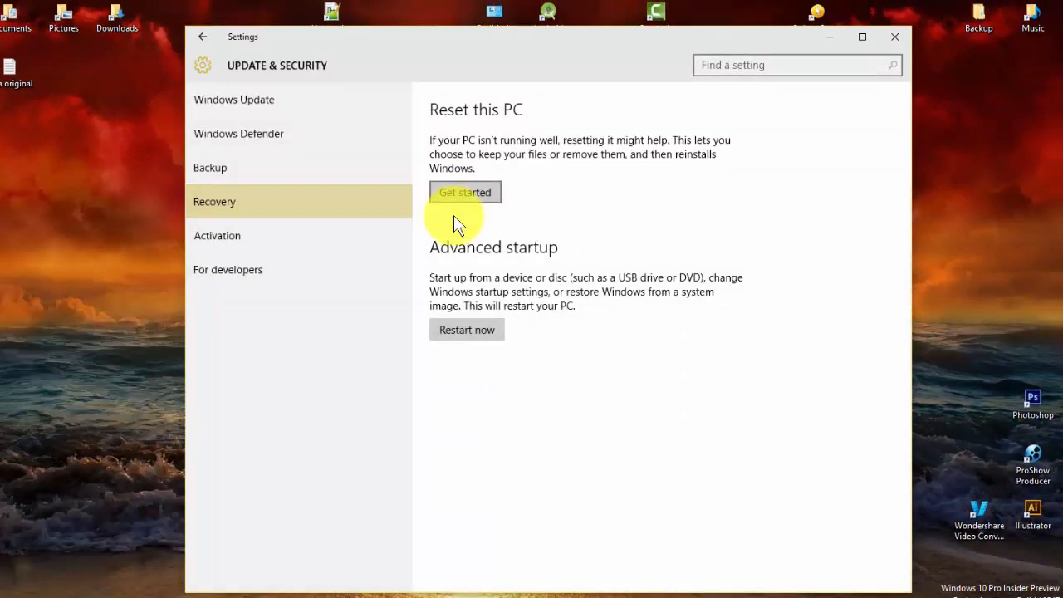
mouse_move(413, 324)
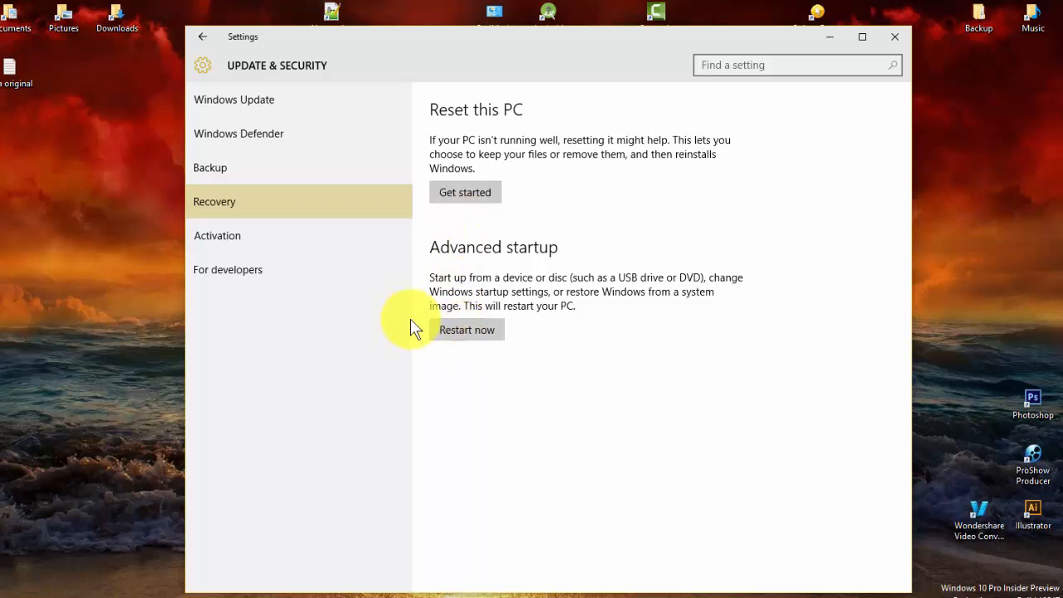
mouse_move(494, 262)
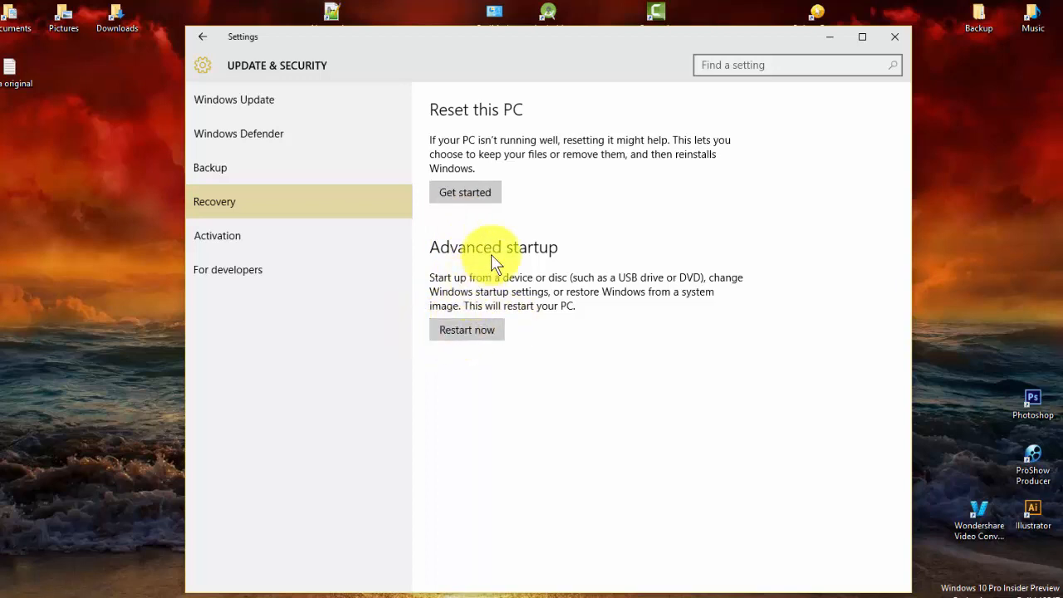
mouse_move(466, 330)
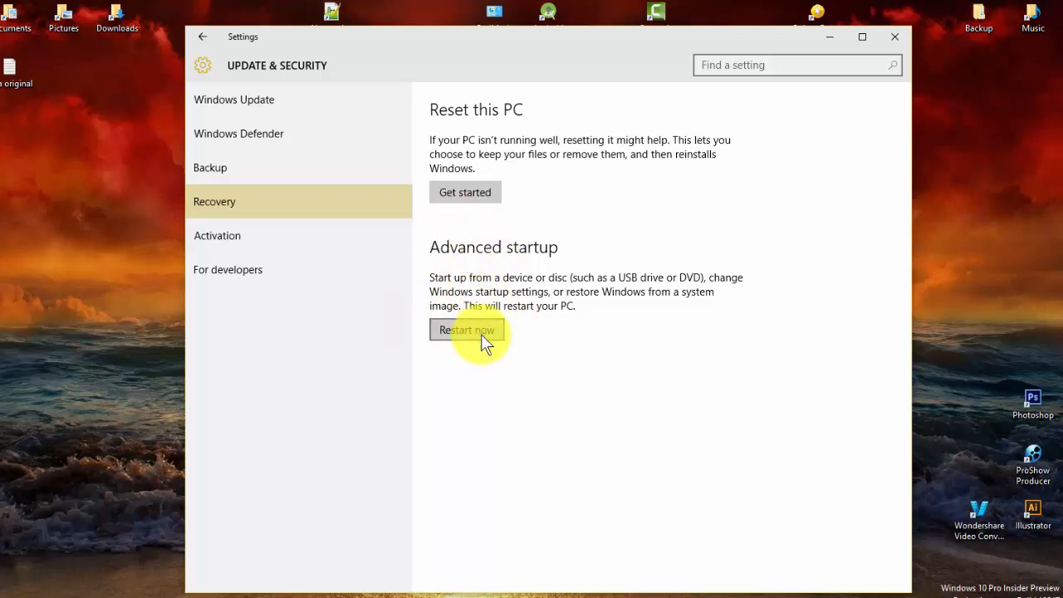
mouse_move(656, 58)
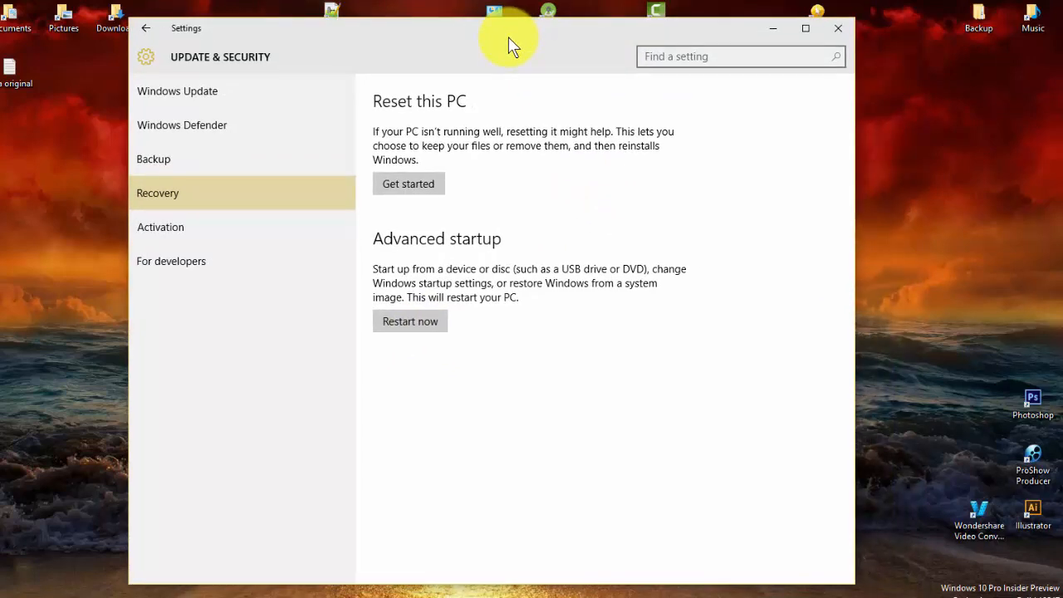
mouse_move(510, 87)
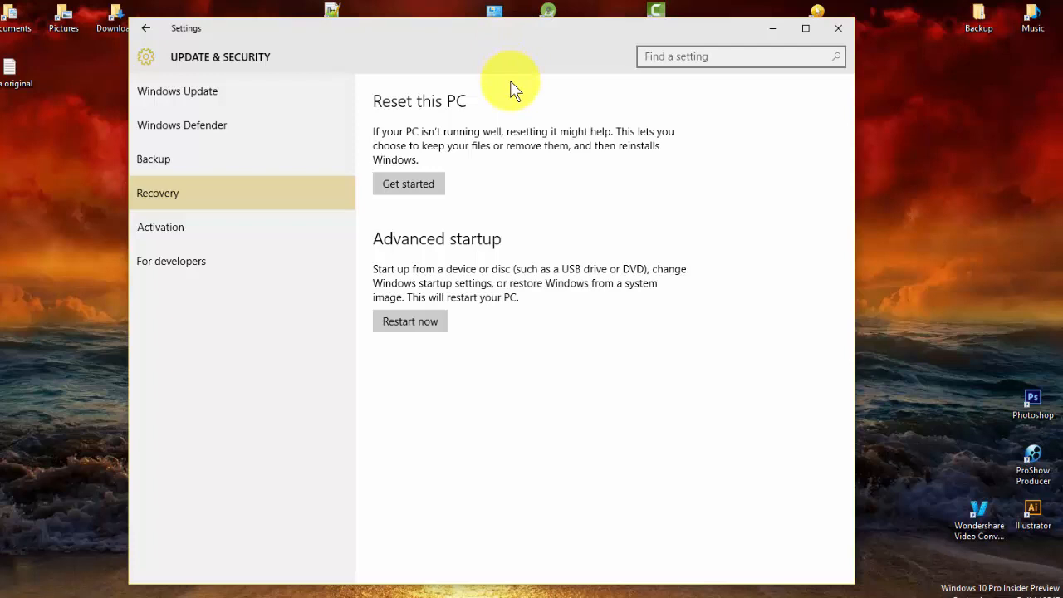
mouse_move(816, 23)
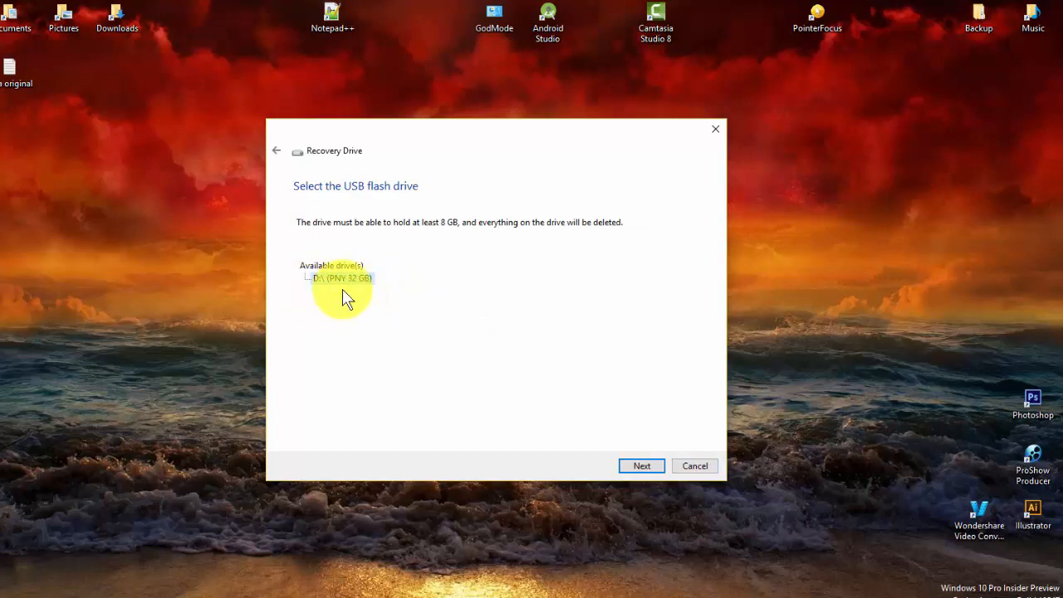
mouse_move(345, 287)
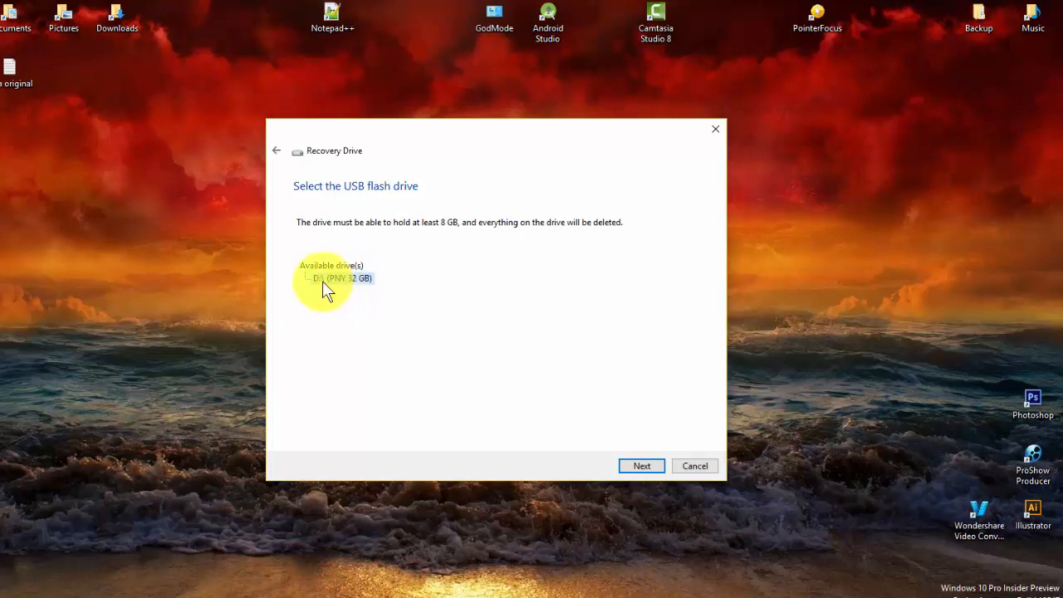
mouse_move(325, 397)
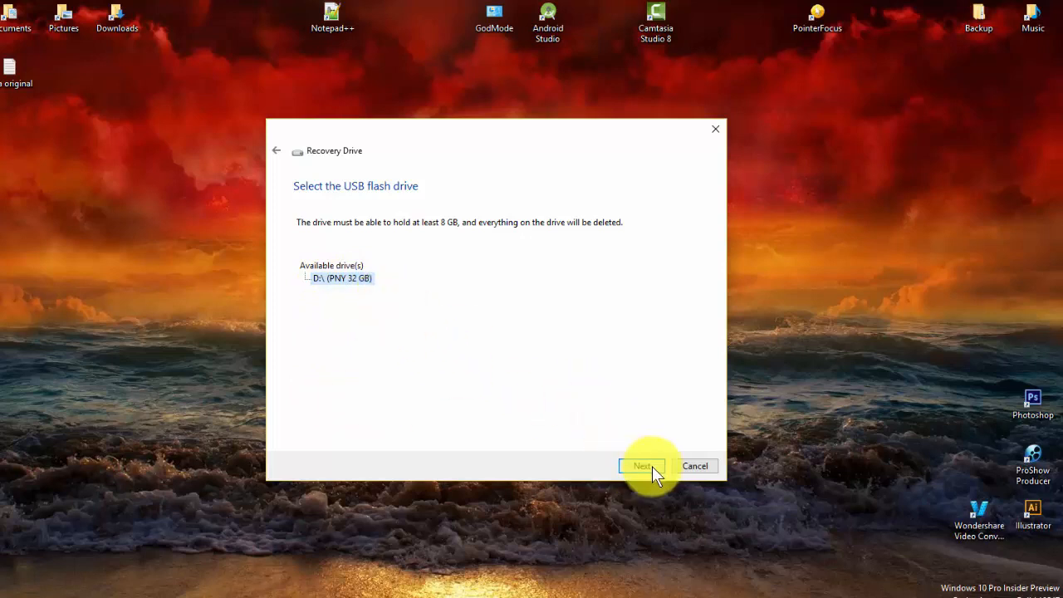
Step: Proceed with the PNY 32 GB drive selected to reach the deletion warning
left_click(641, 465)
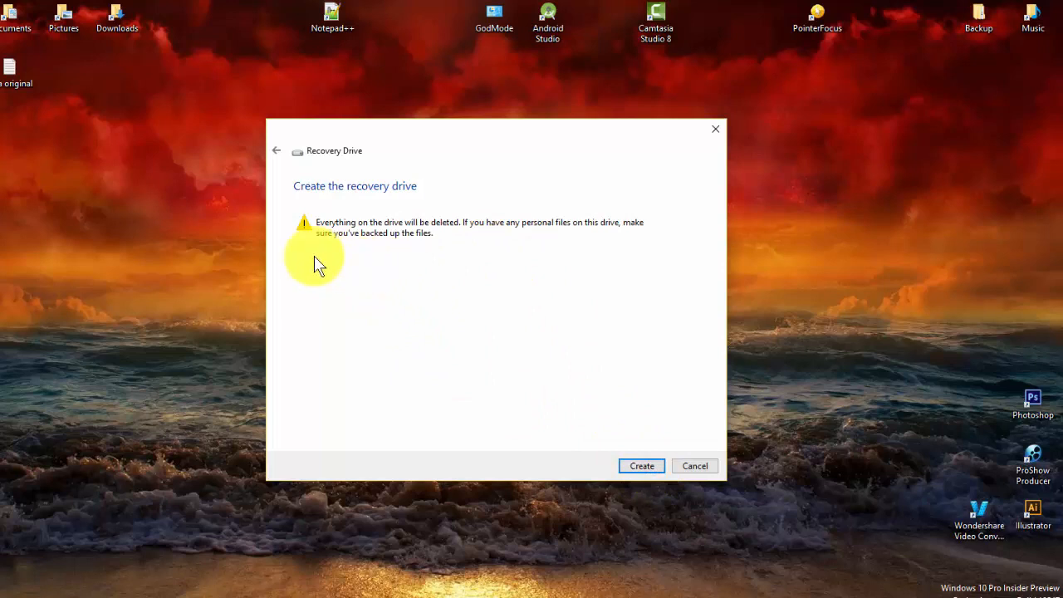
mouse_move(650, 253)
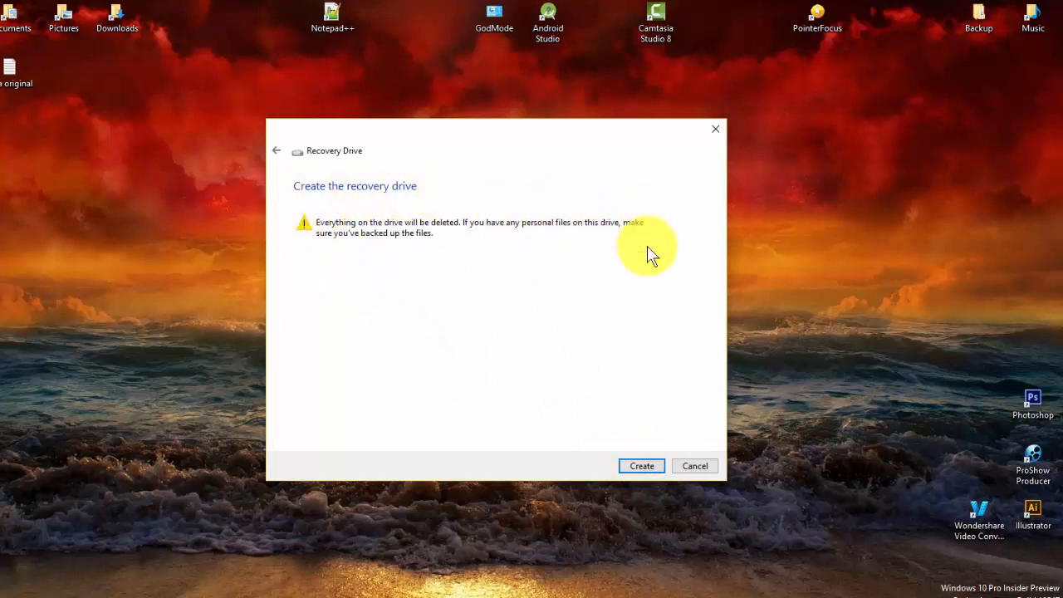
mouse_move(602, 465)
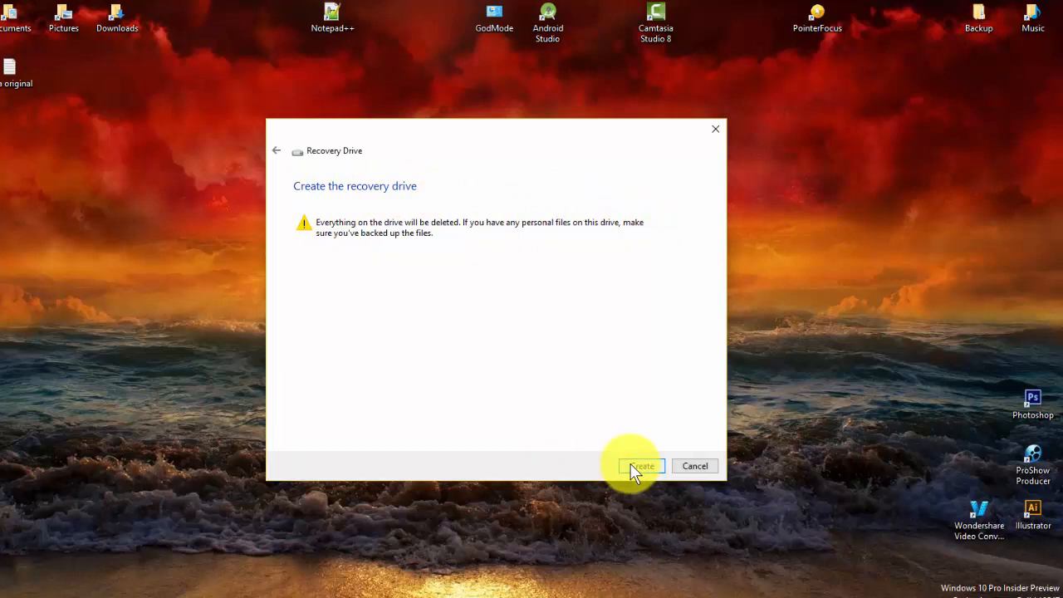
Step: Start creating the recovery drive on the PNY 32 GB drive
left_click(641, 465)
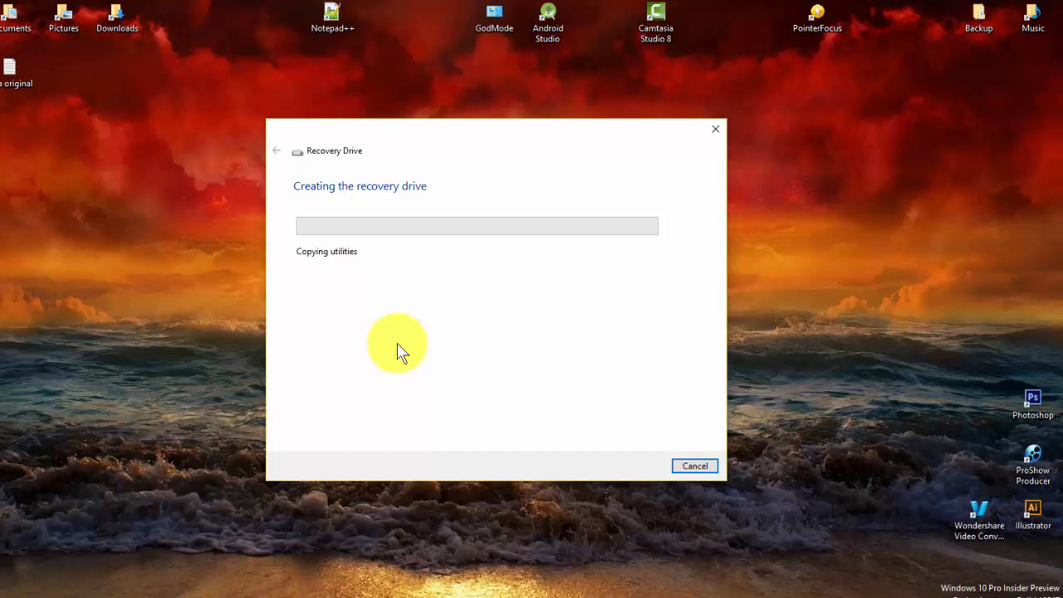
mouse_move(400, 363)
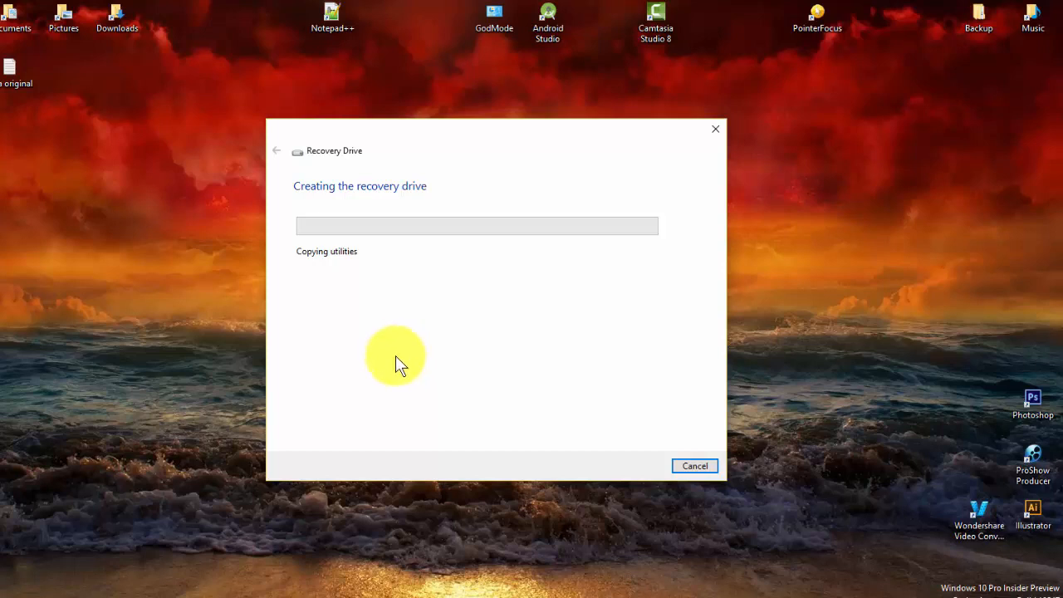